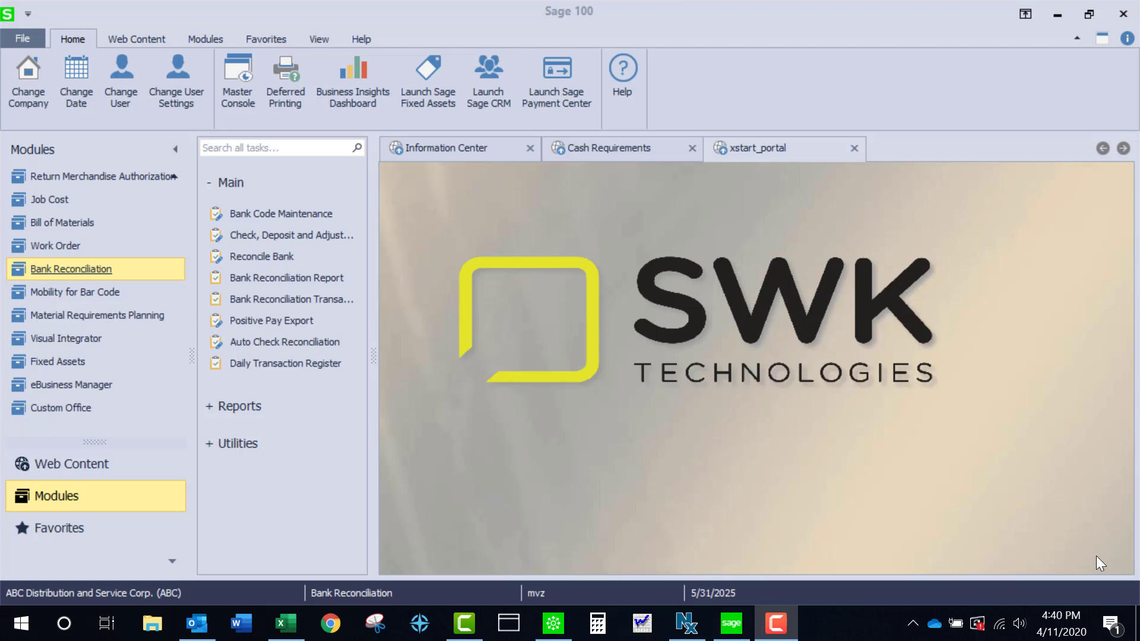
mouse_move(618, 162)
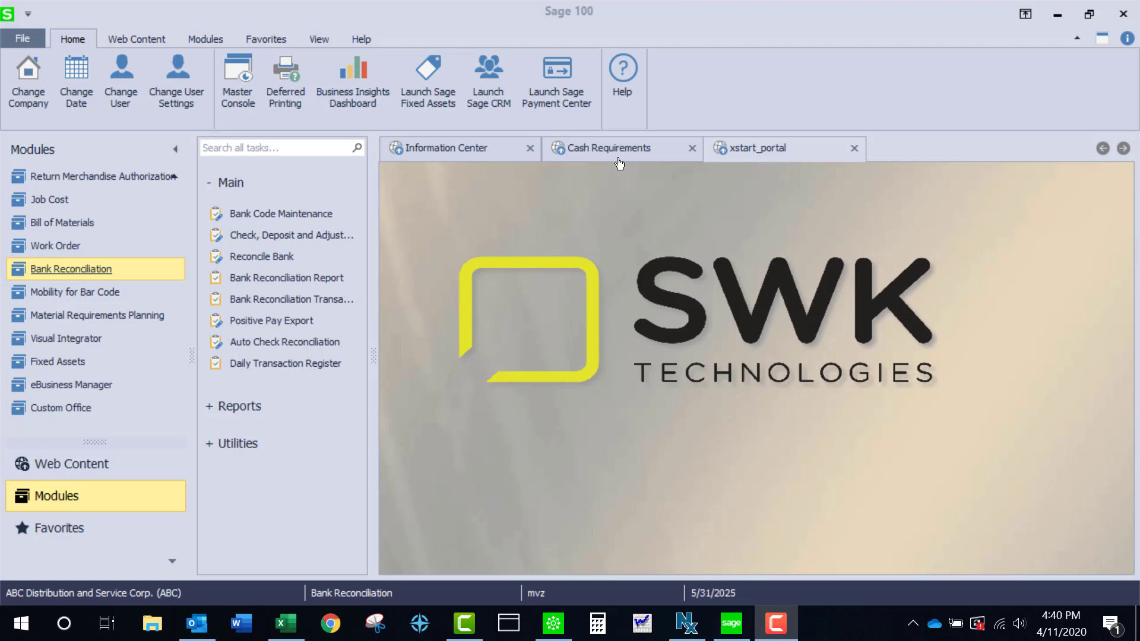
Open the Cash Management process flow listing Cash Flow Estimate, Cash Requirements and order views
click(609, 148)
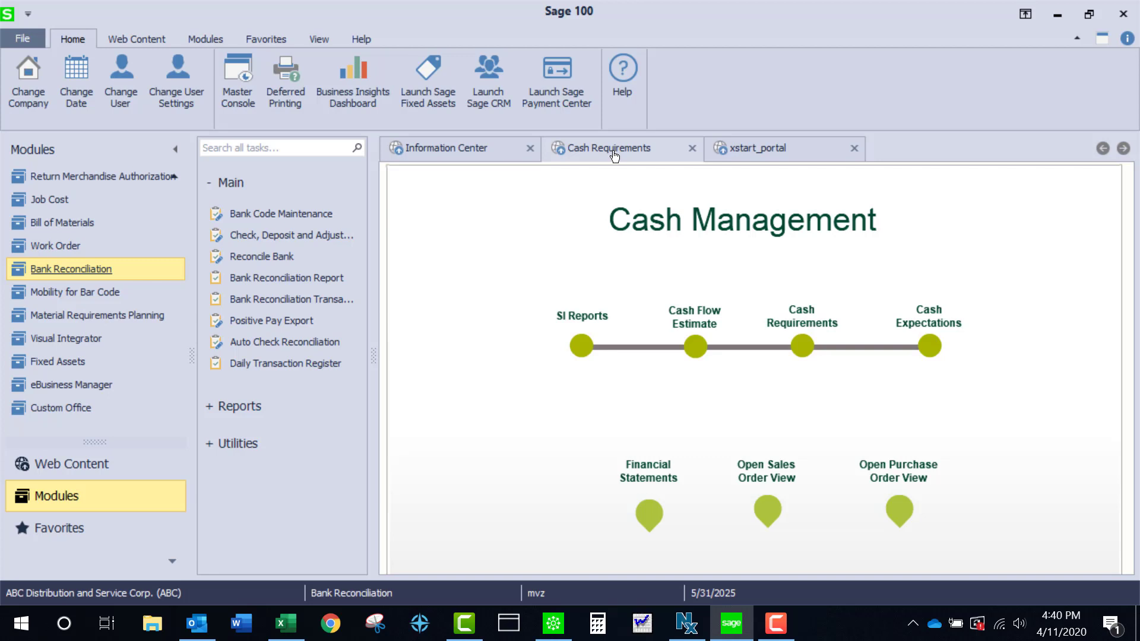
mouse_move(582, 351)
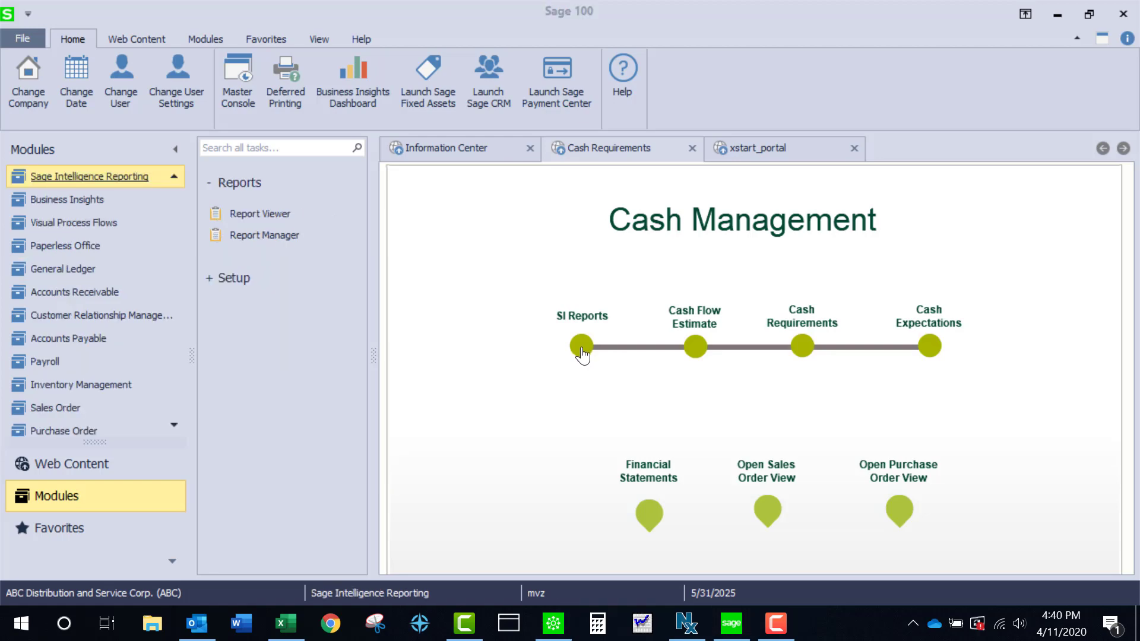
Run the President's Daily Report from the Sage Intelligence Reports list in Report Viewer
click(260, 213)
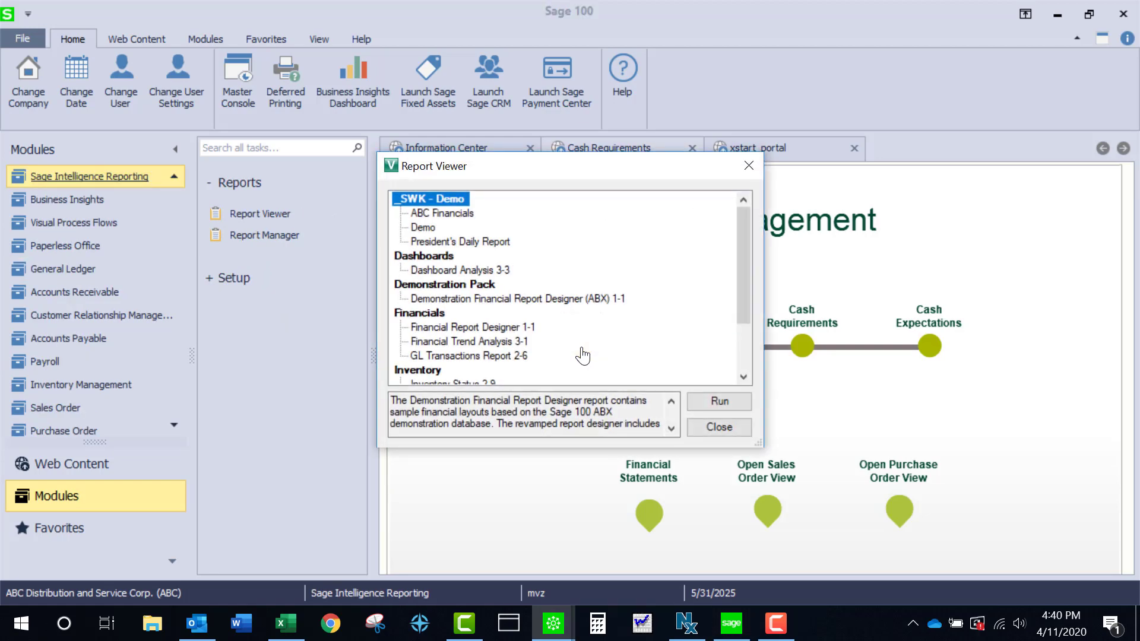
click(460, 241)
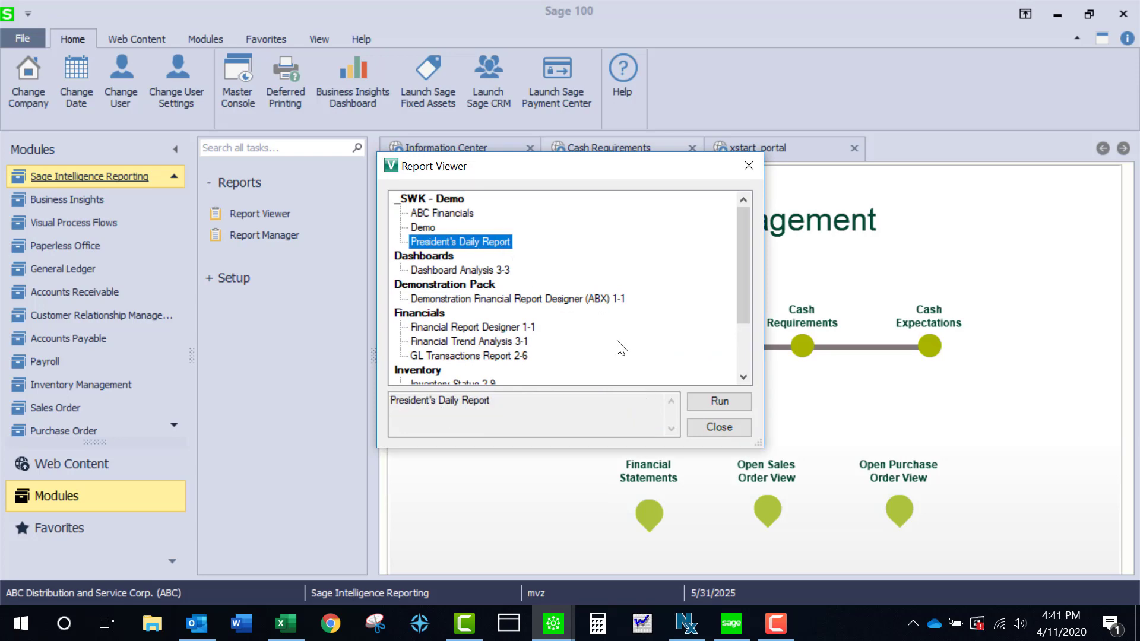
click(717, 402)
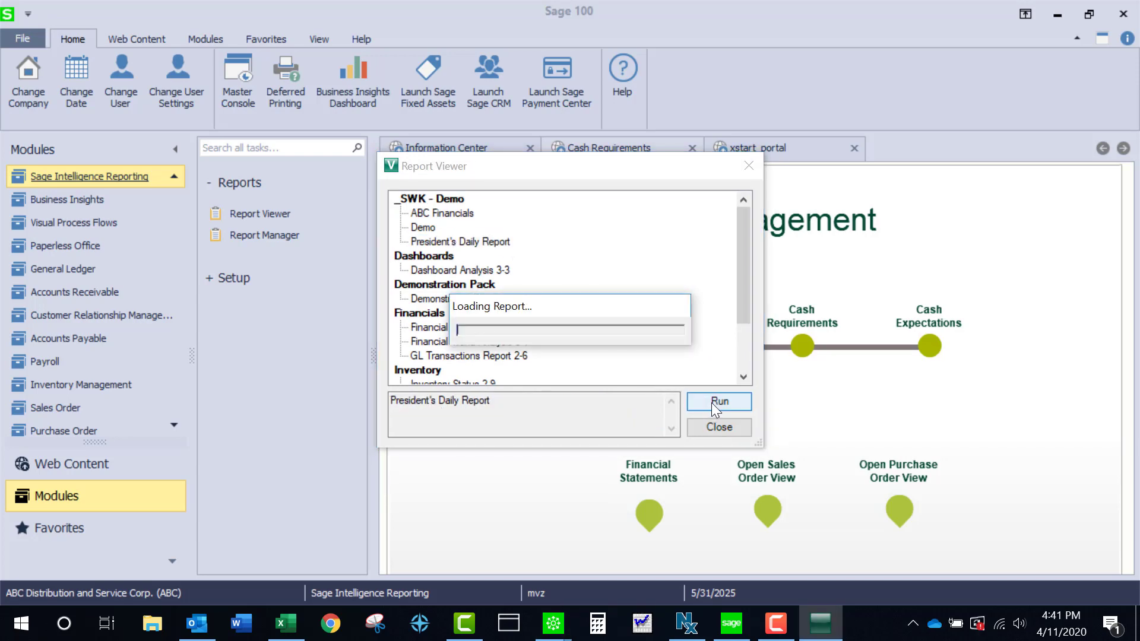
click(718, 403)
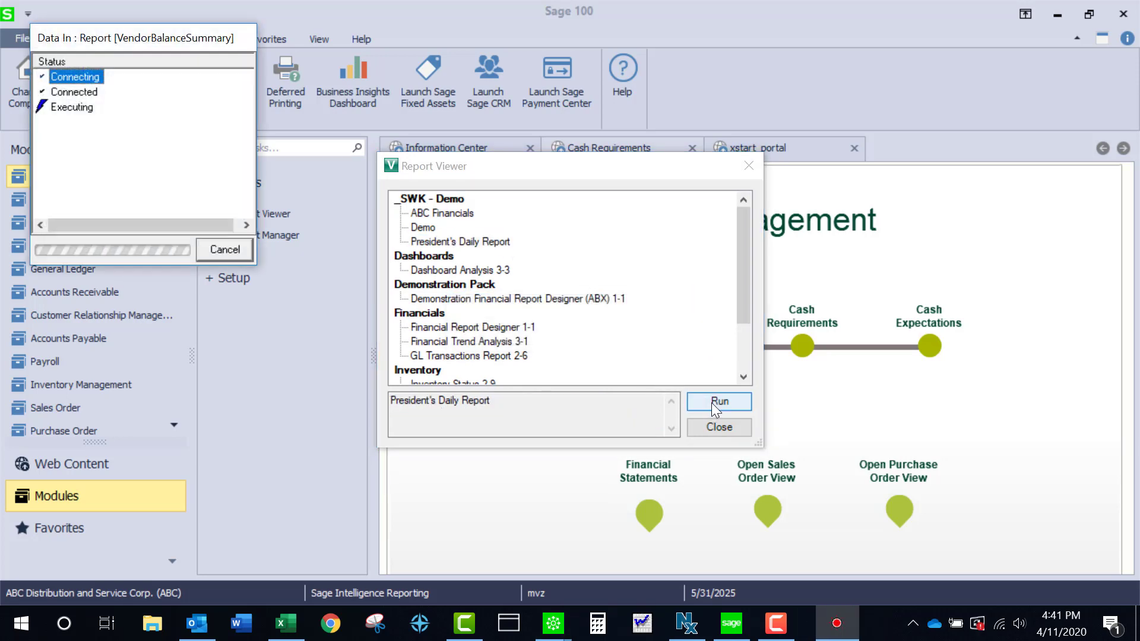
click(718, 401)
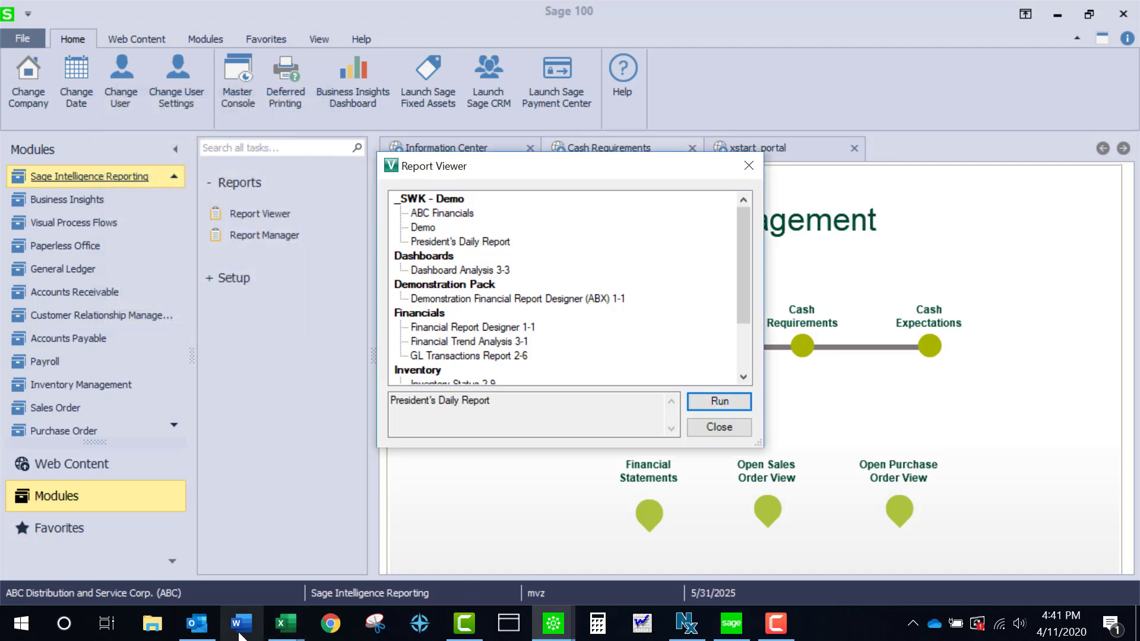
View the President's Daily Report2 workbook in Excel with bank balances and AR/AP aging charts
click(716, 401)
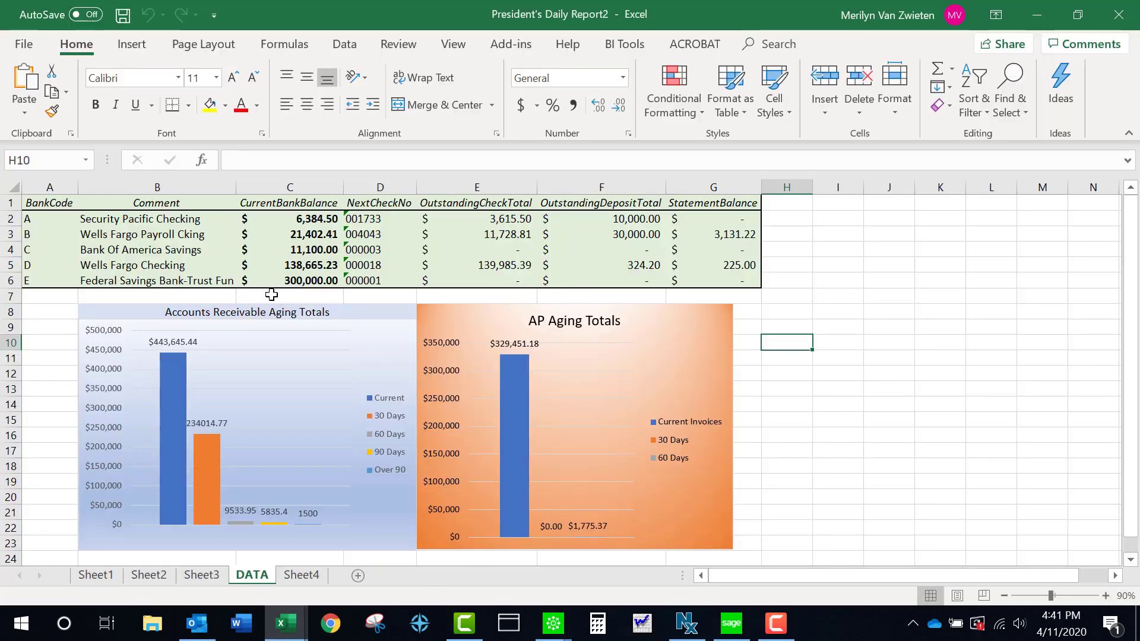
mouse_move(281, 268)
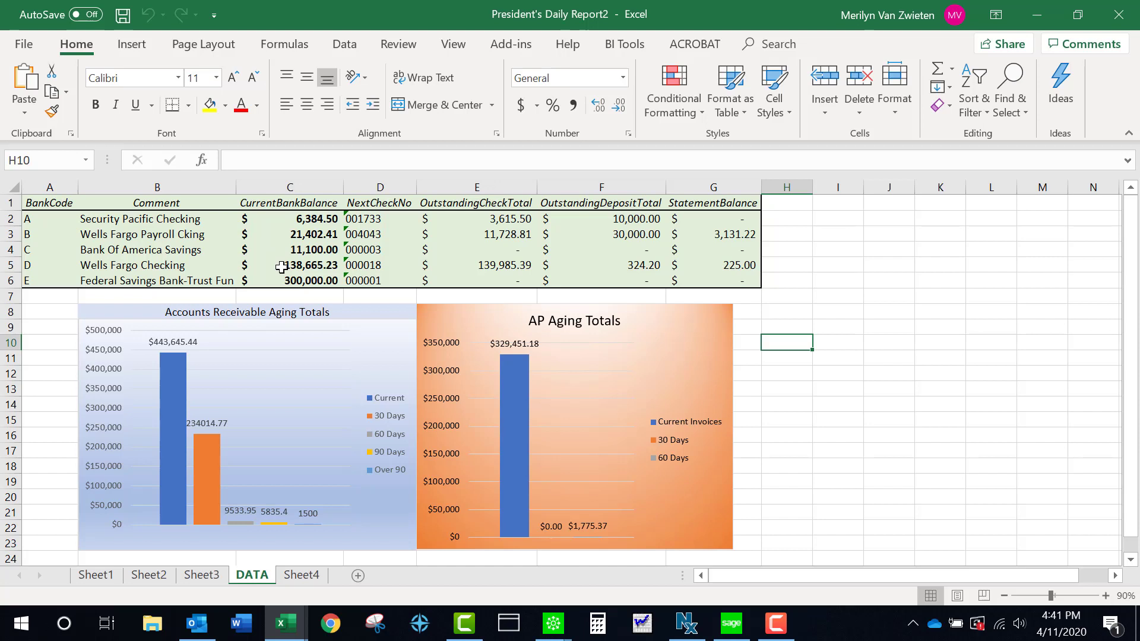
mouse_move(447, 249)
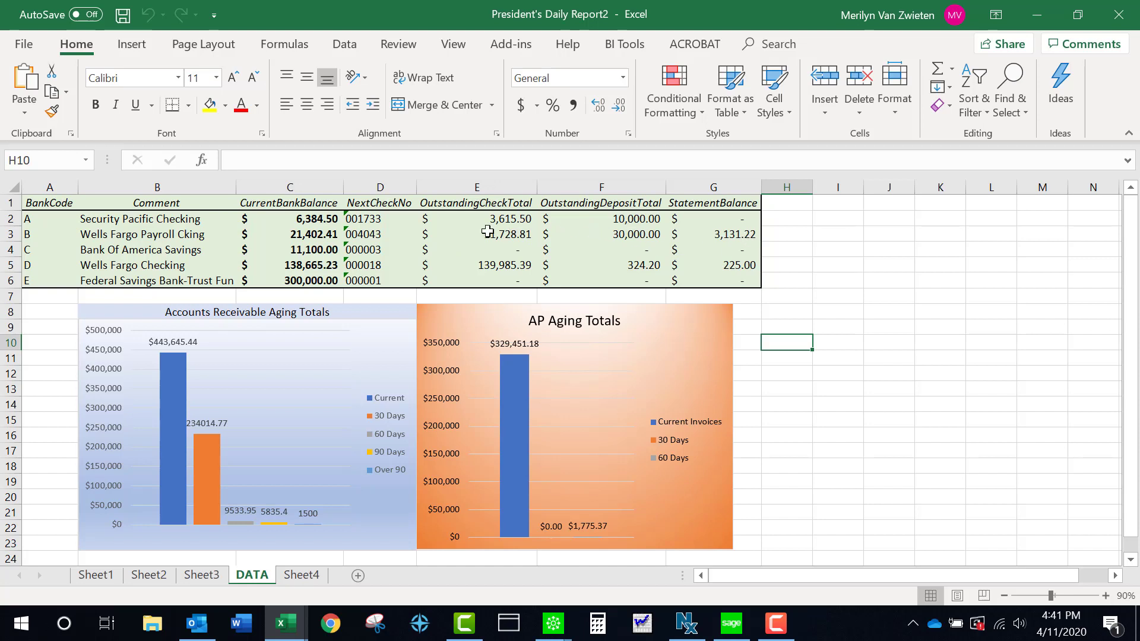
mouse_move(311, 363)
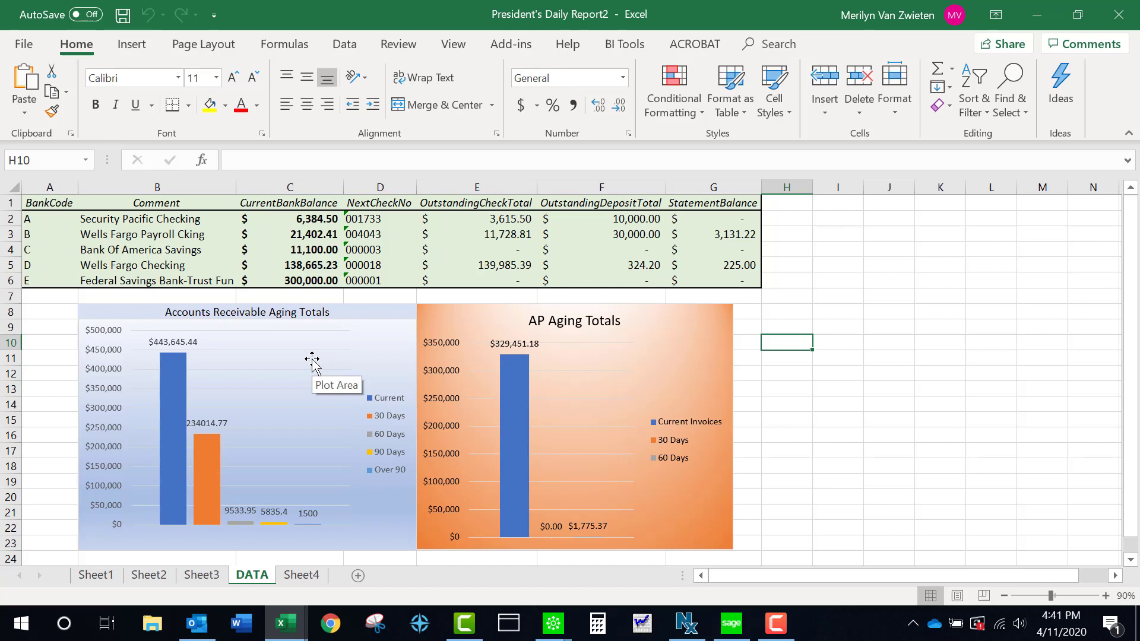
mouse_move(426, 493)
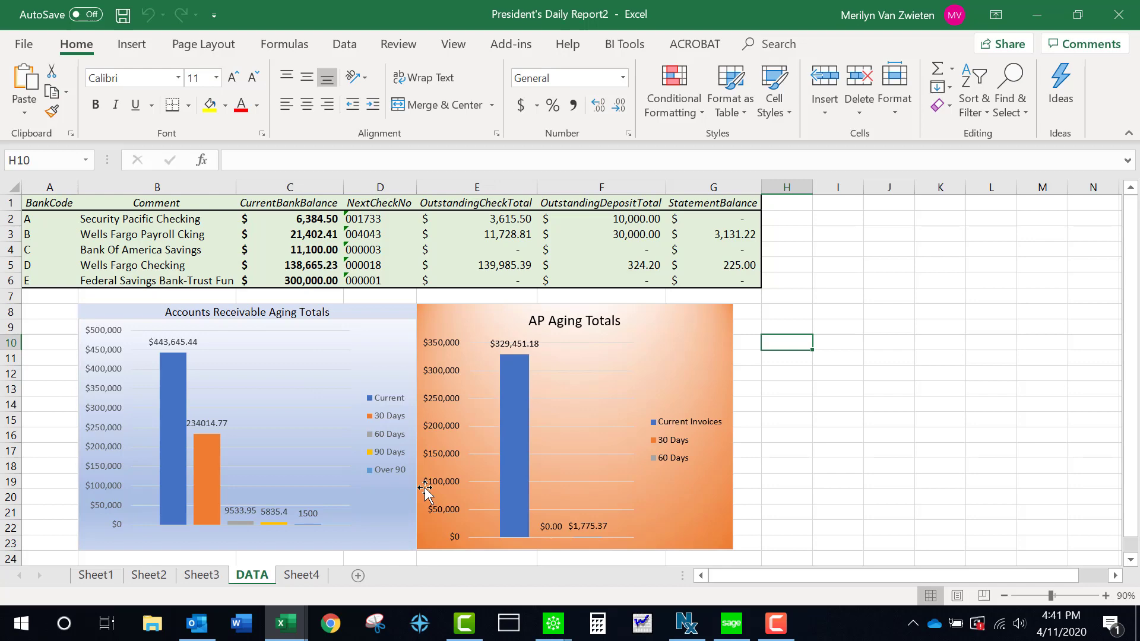
mouse_move(730, 623)
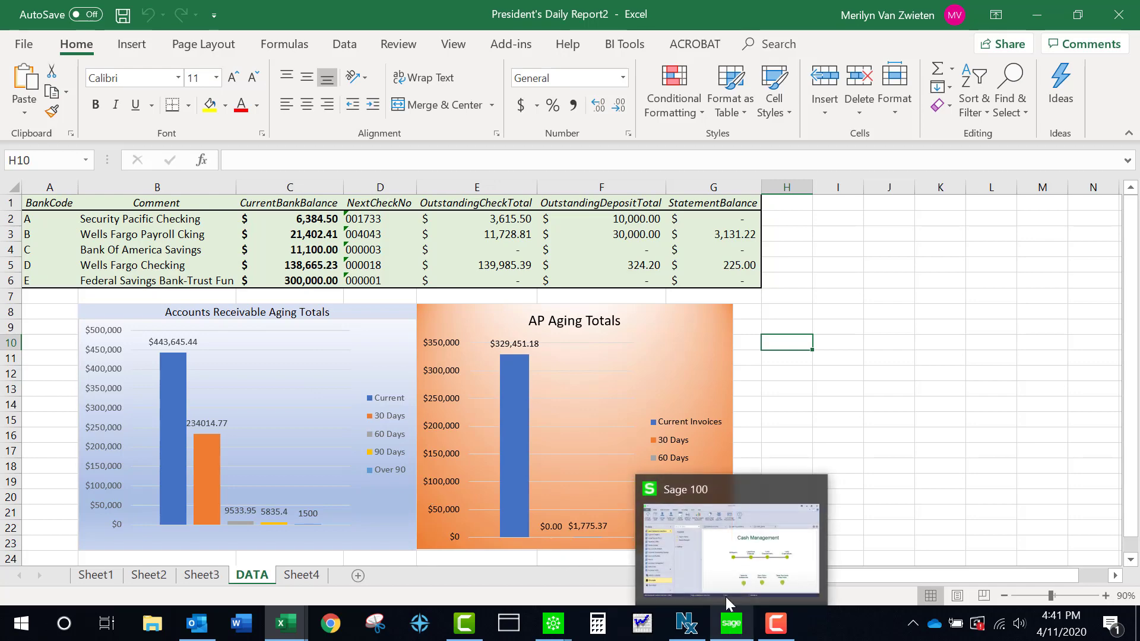
Return to Sage 100 and open the Cash Flow Estimate report with four period ending dates
click(729, 542)
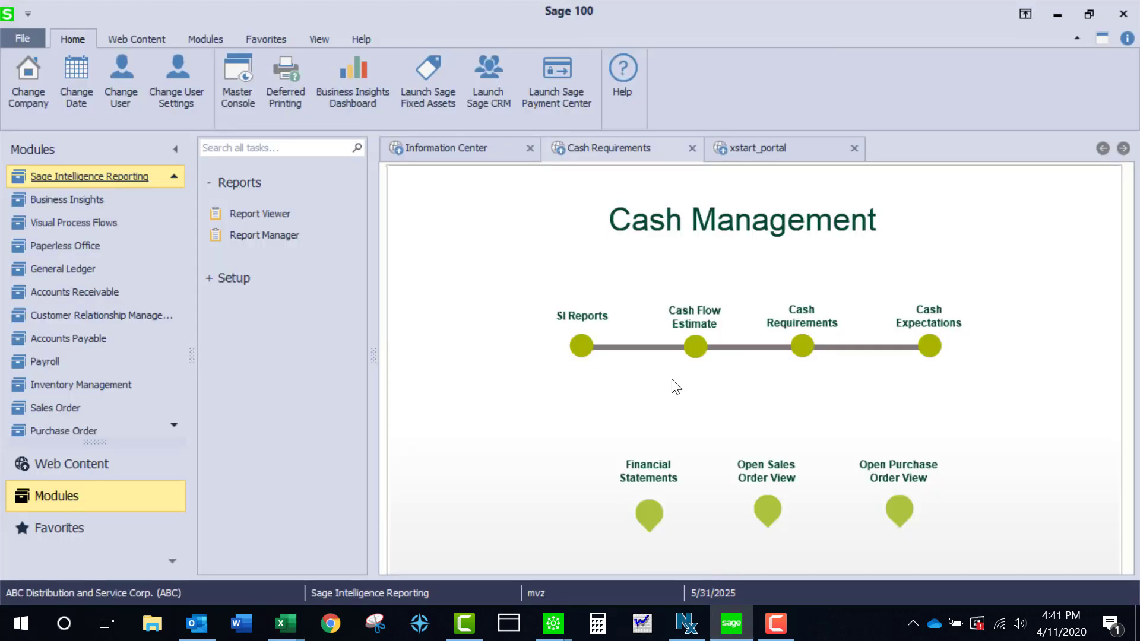
mouse_move(695, 356)
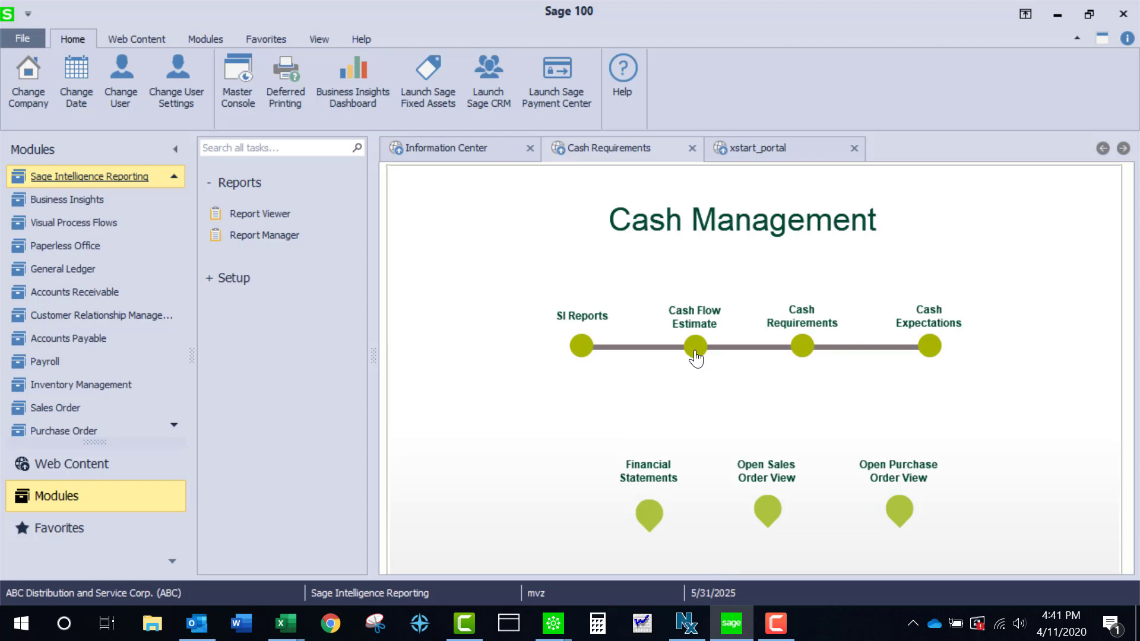
click(71, 269)
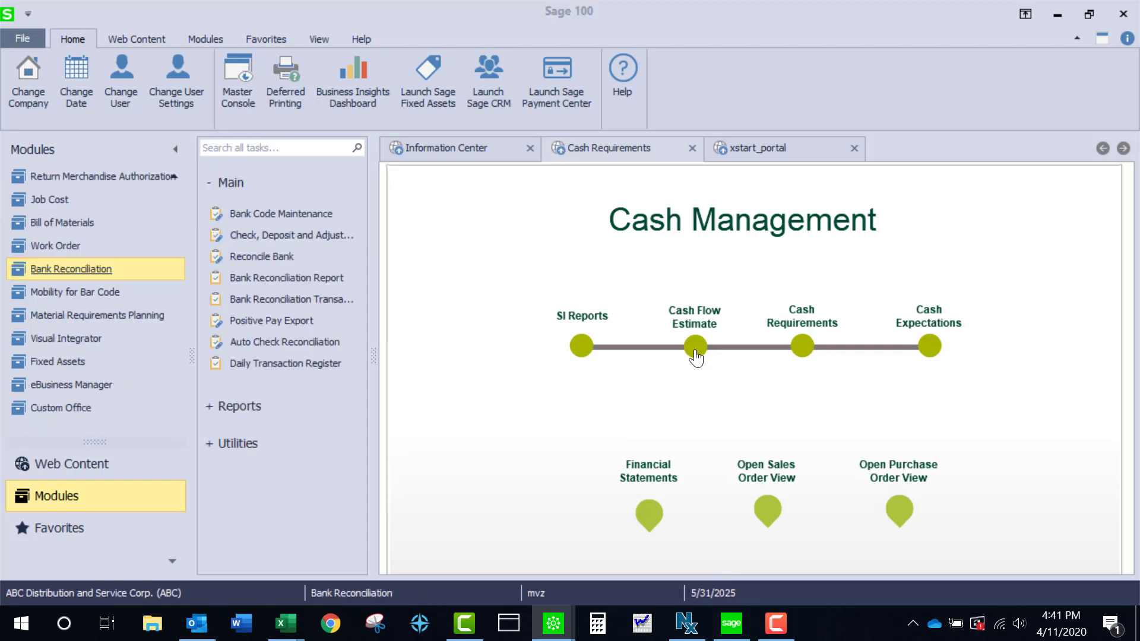
click(694, 346)
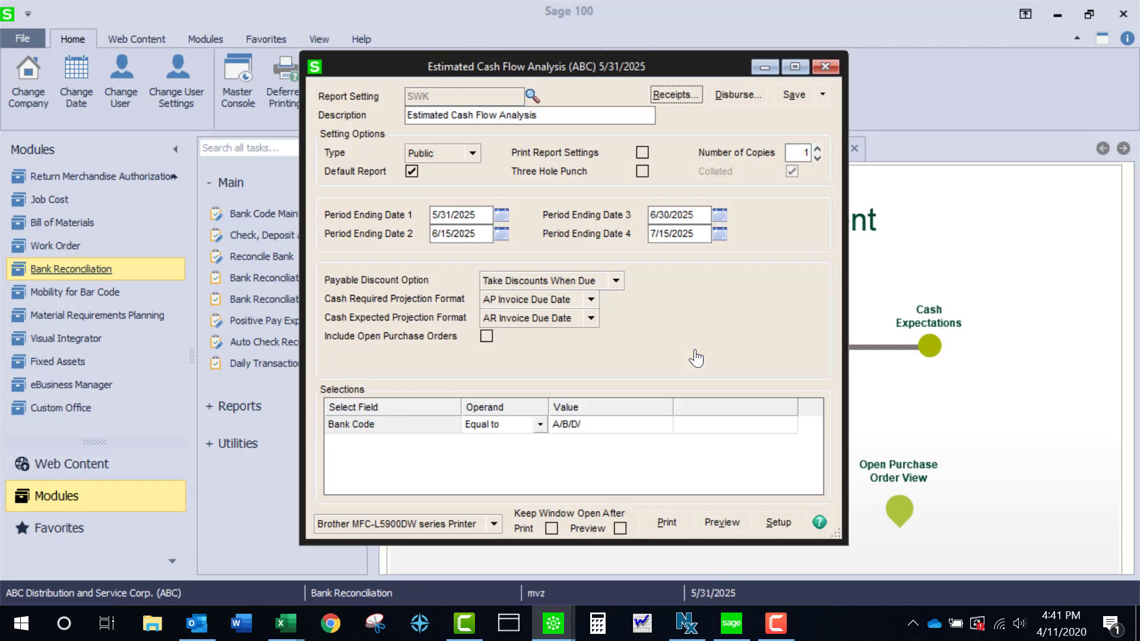
mouse_move(691, 353)
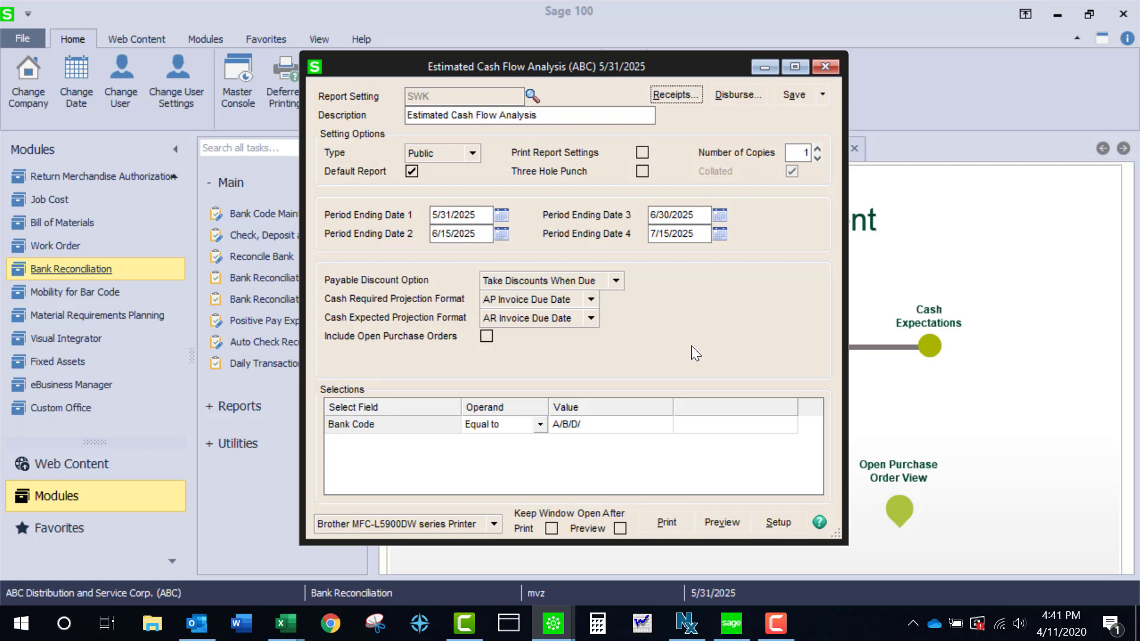
mouse_move(449, 251)
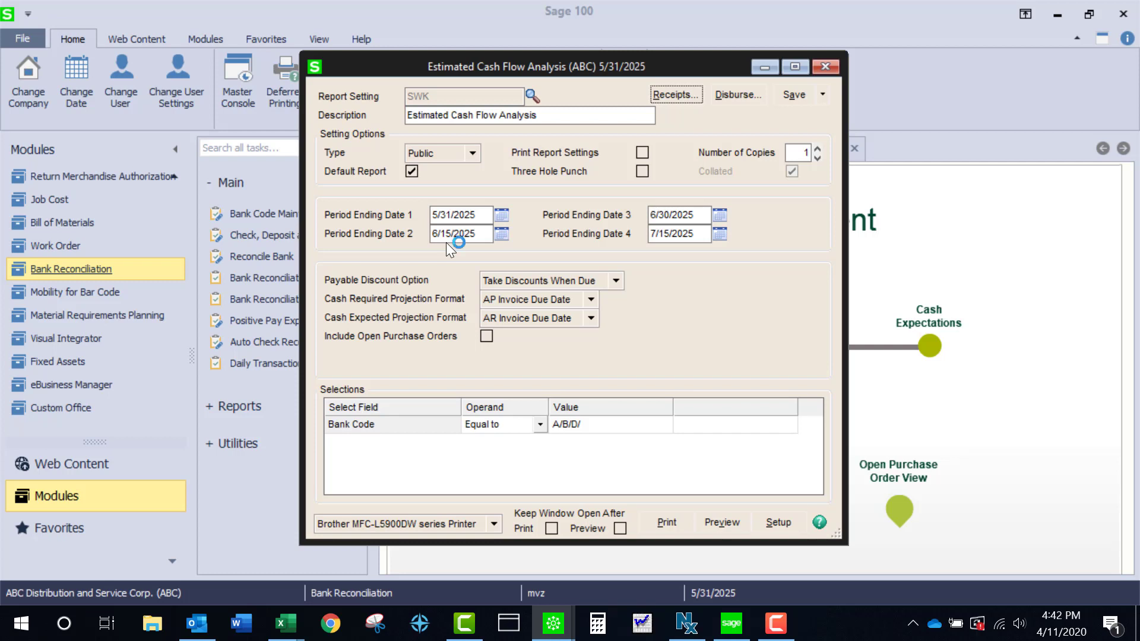
mouse_move(673, 254)
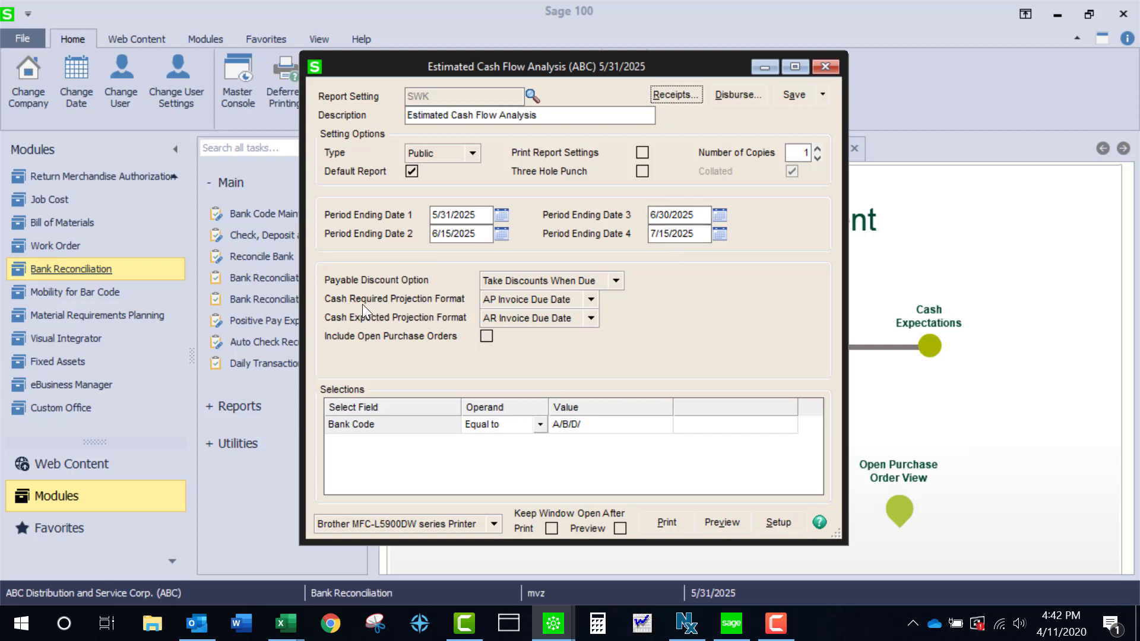
mouse_move(591, 308)
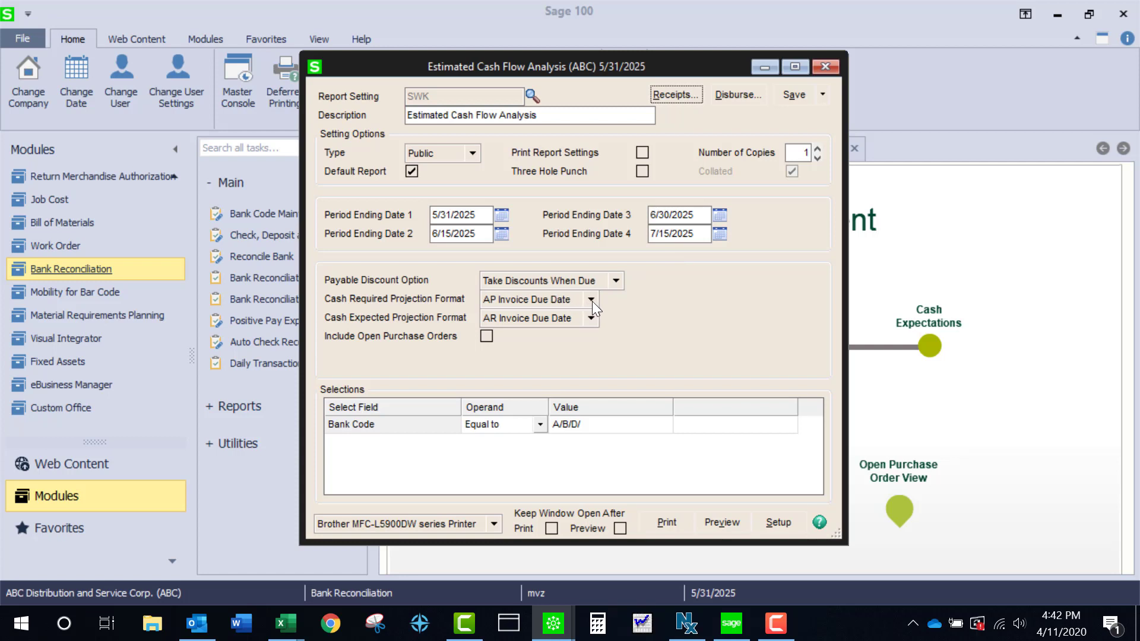
click(590, 299)
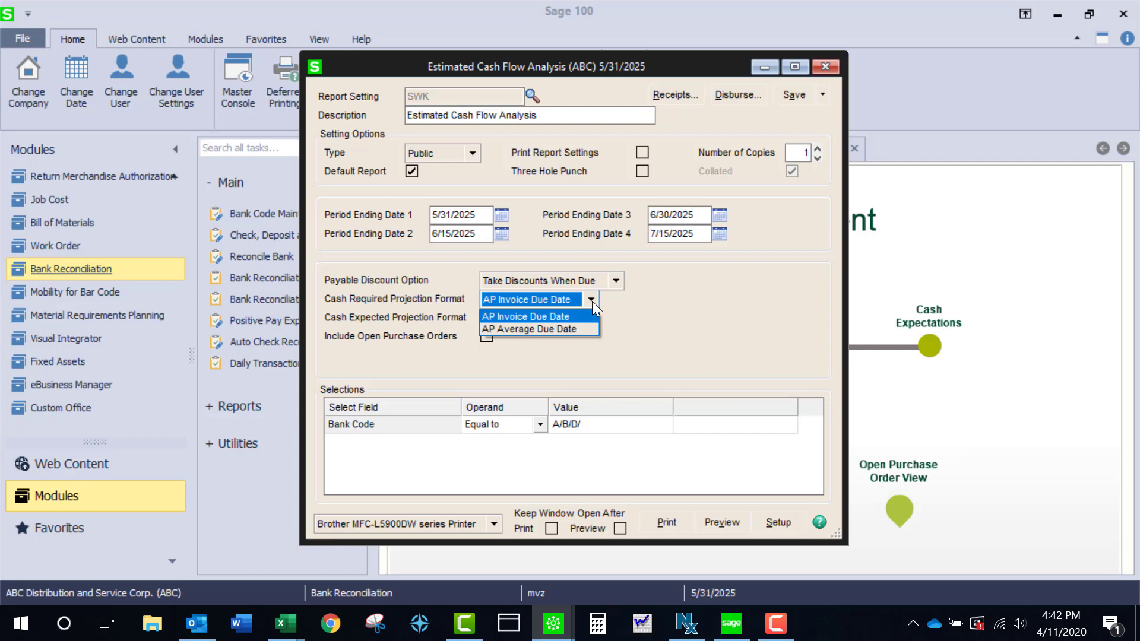
click(527, 316)
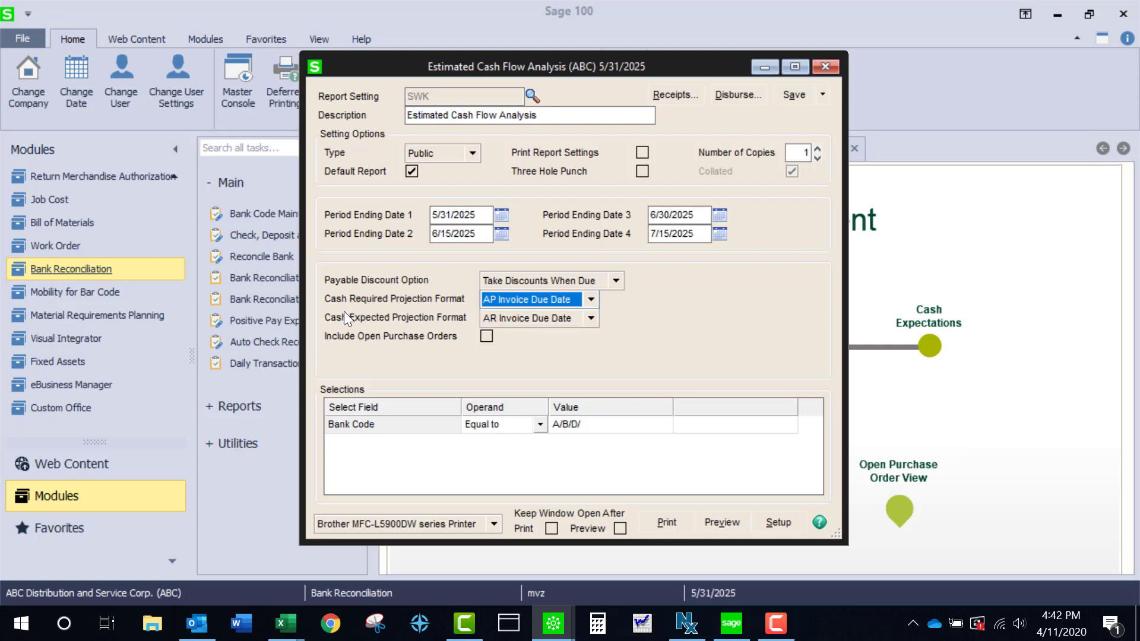
mouse_move(476, 327)
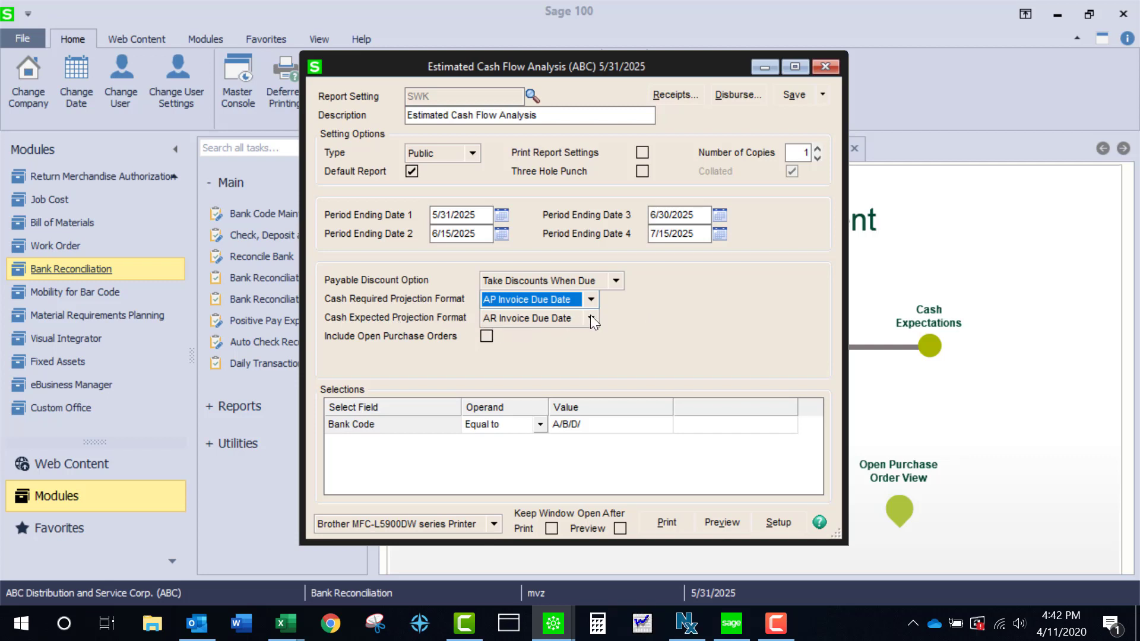
click(591, 318)
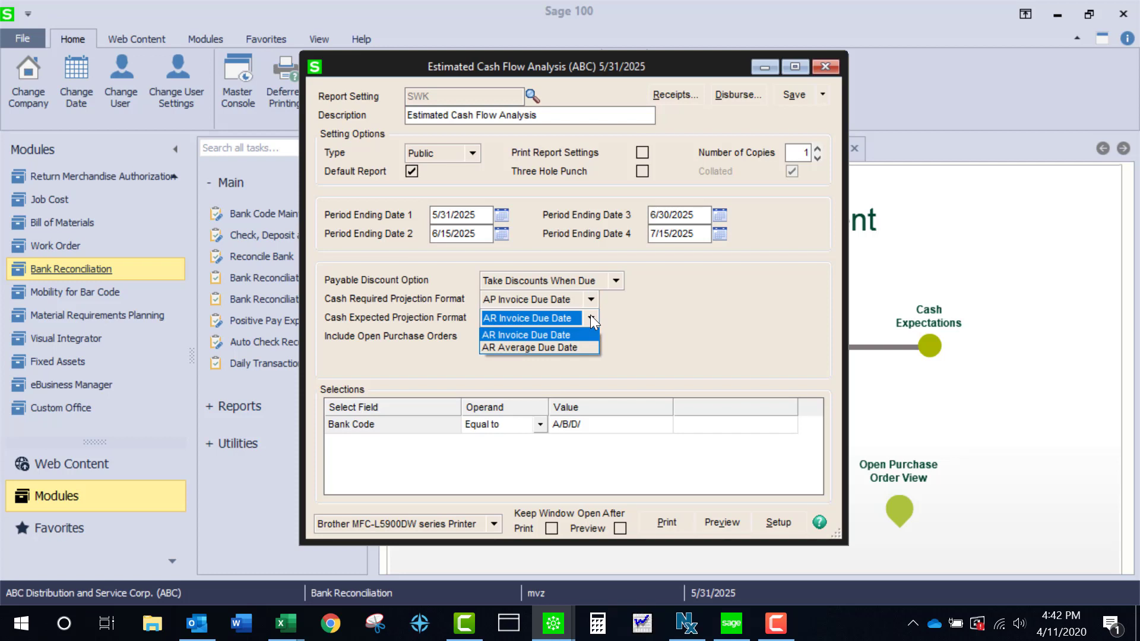
click(528, 318)
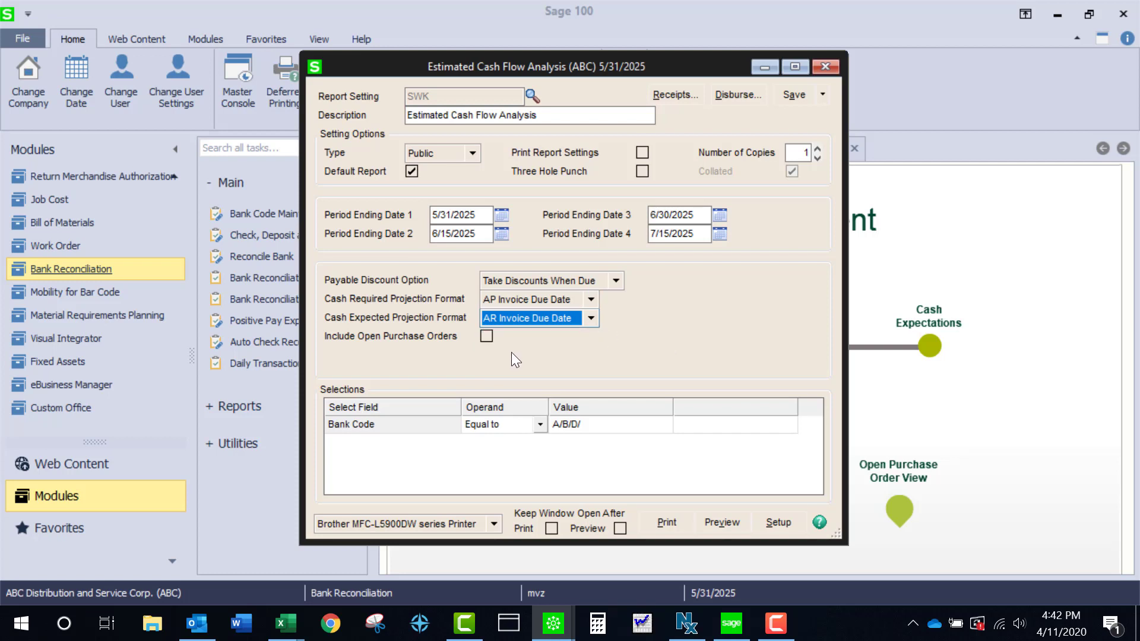
mouse_move(447, 354)
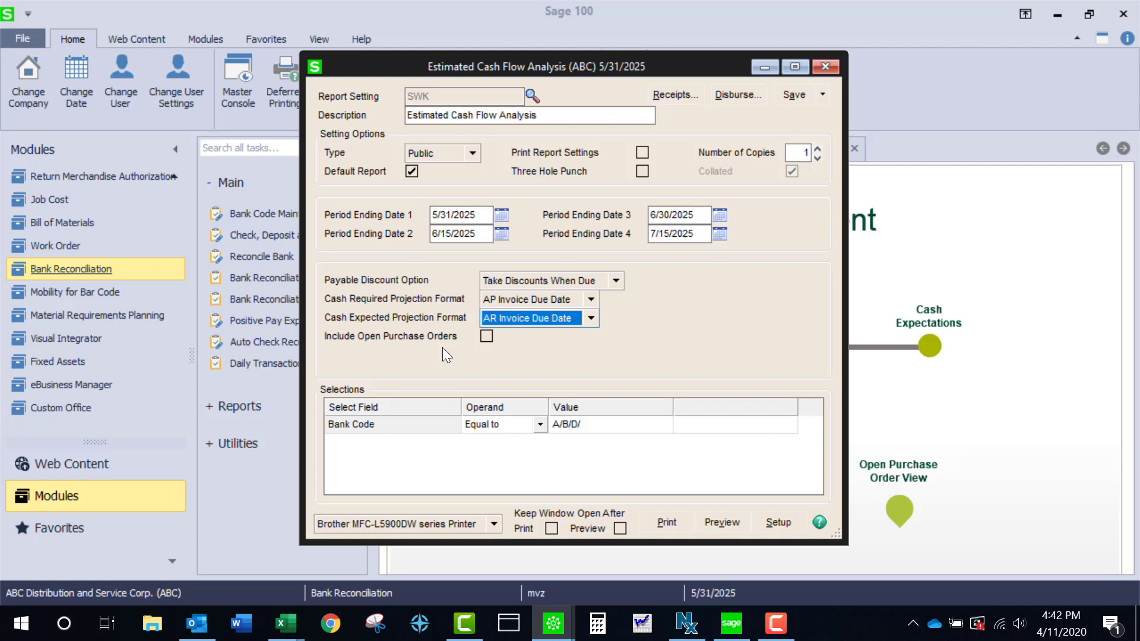
mouse_move(515, 446)
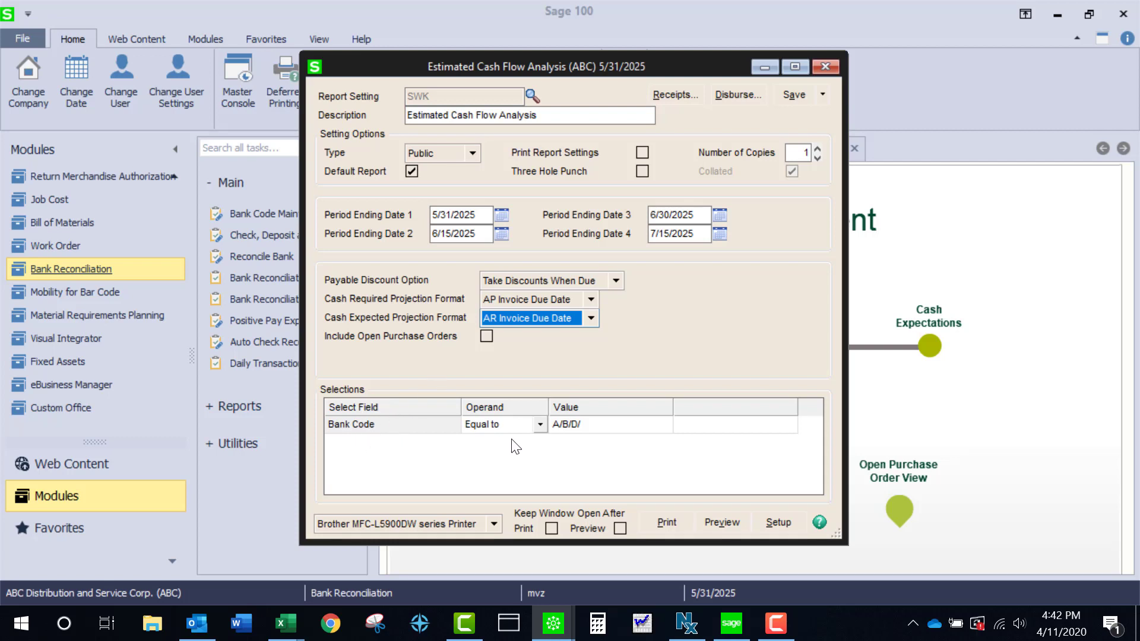
mouse_move(615, 426)
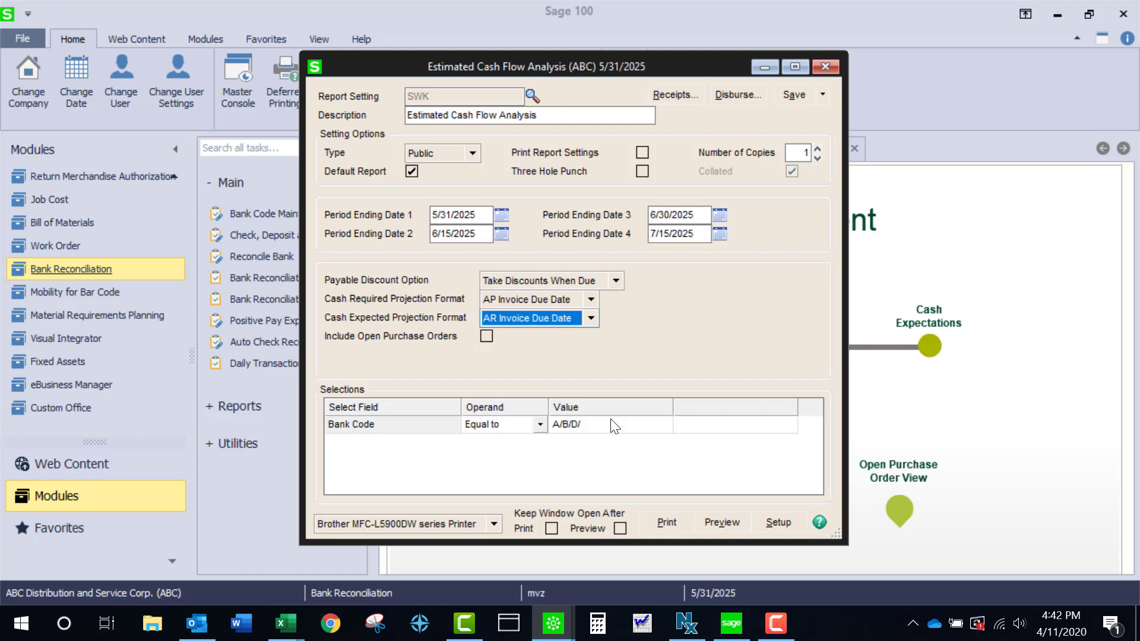
mouse_move(583, 431)
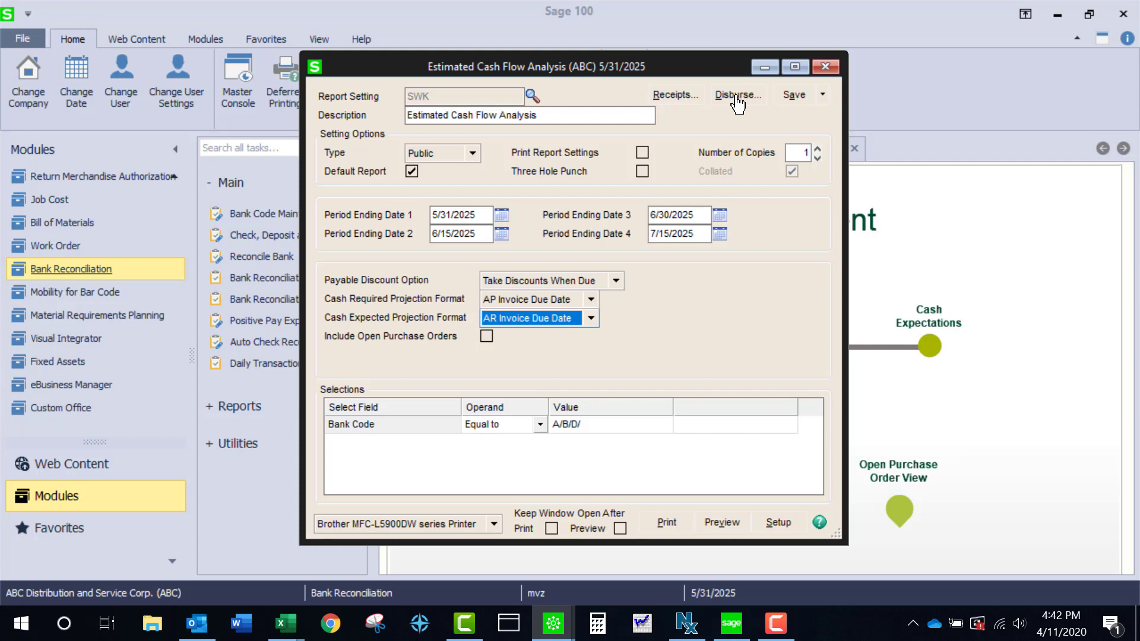
click(738, 95)
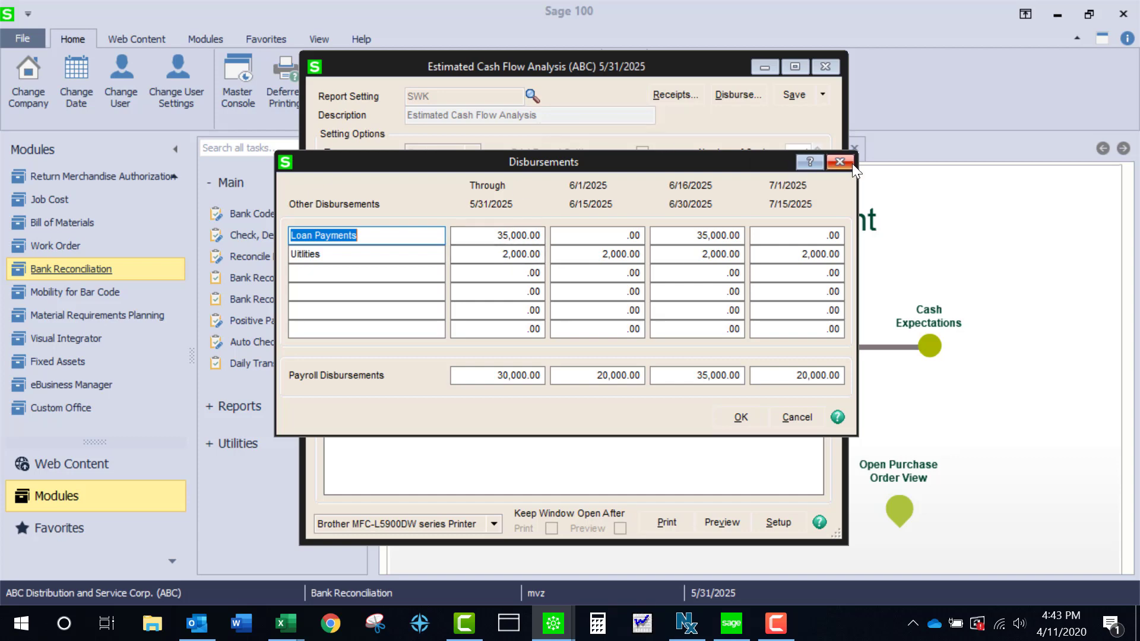
click(839, 161)
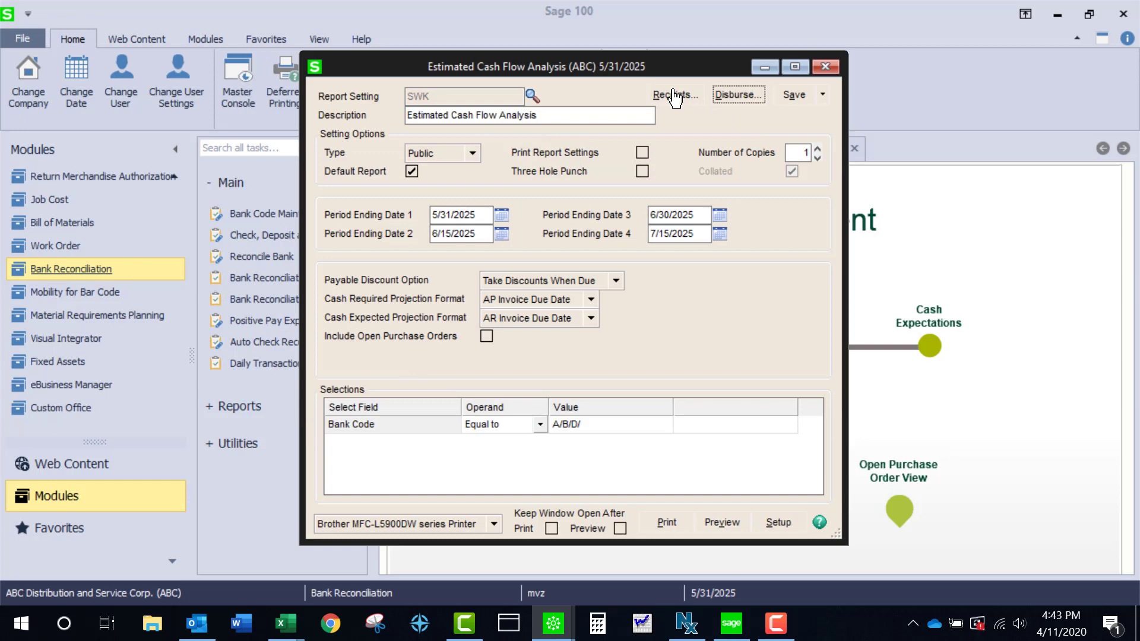
click(673, 95)
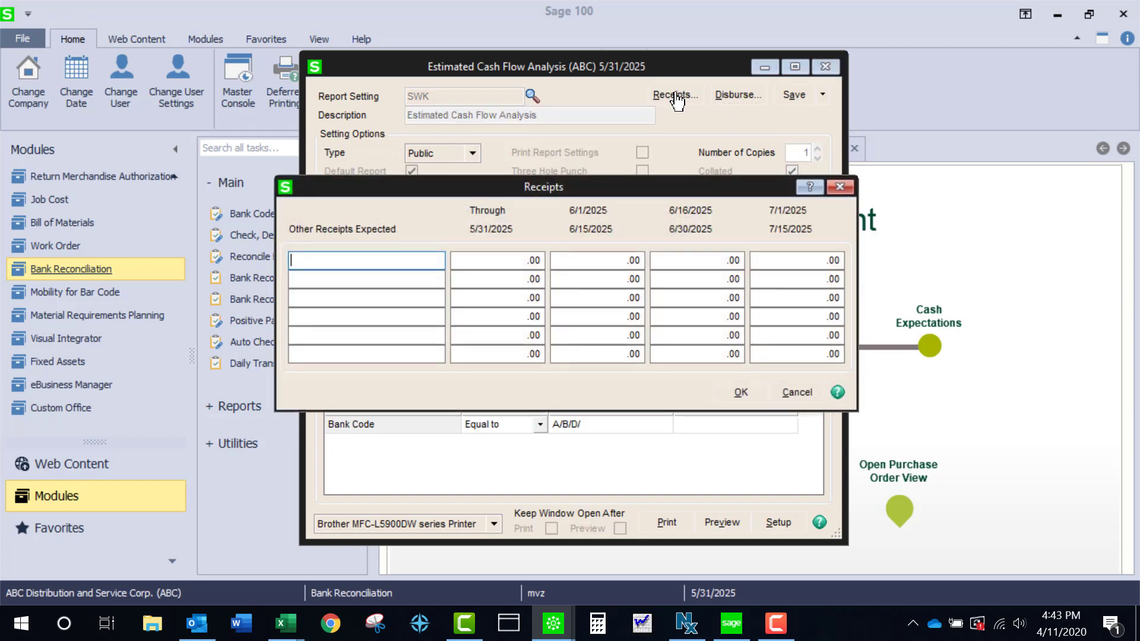
mouse_move(840, 187)
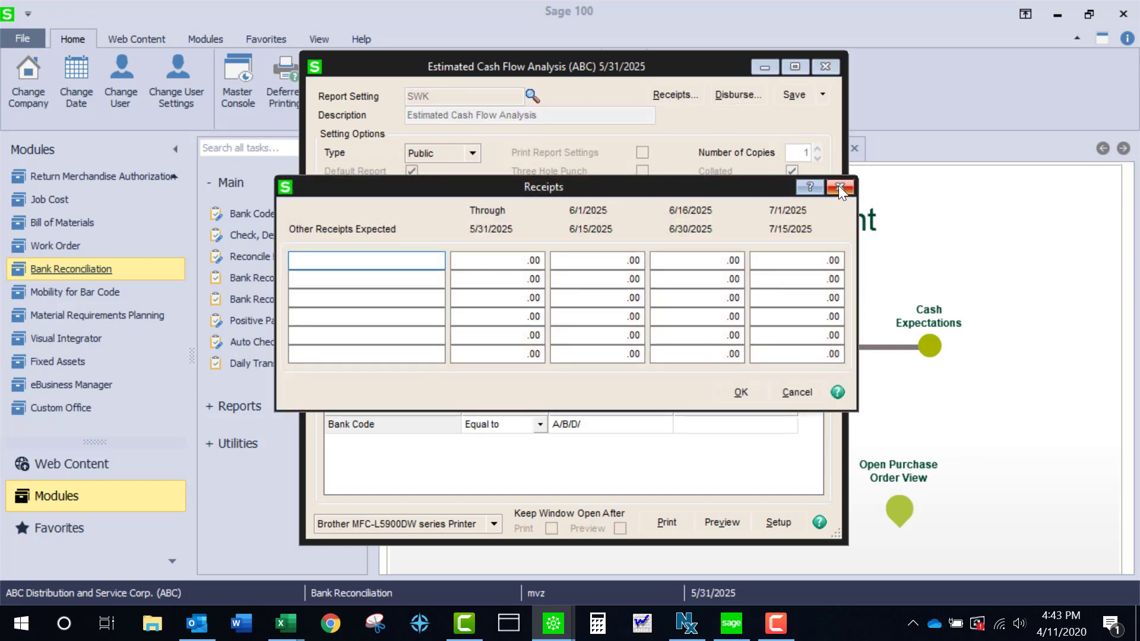
click(841, 187)
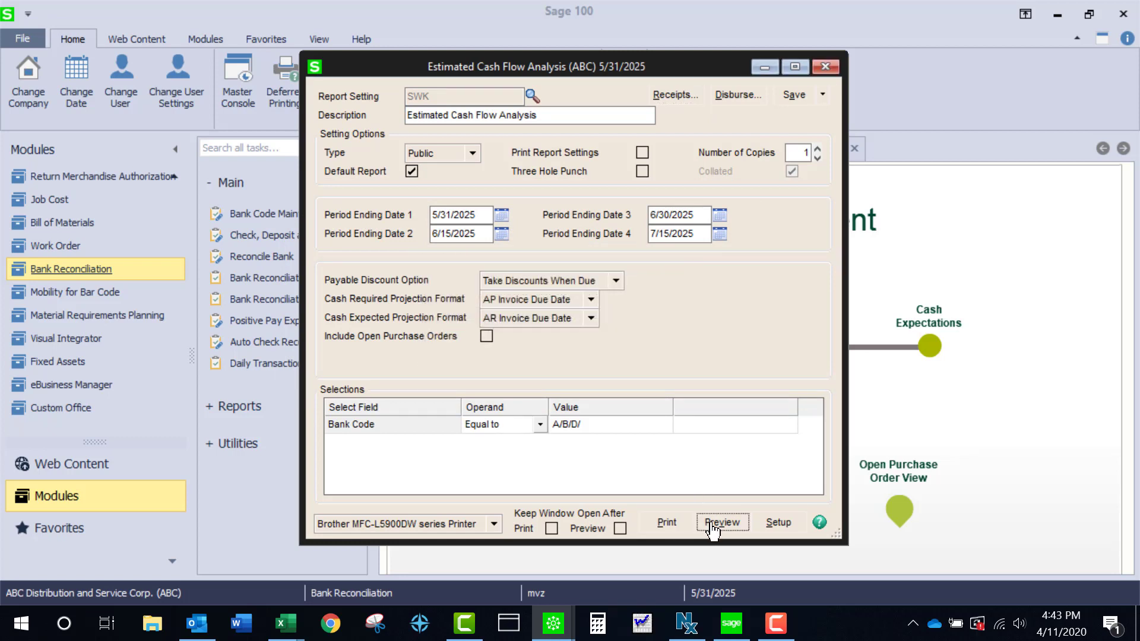
Preview the Estimated Cash Flow Analysis Report full-screen and inspect the Beginning Cash Balance figures
click(721, 523)
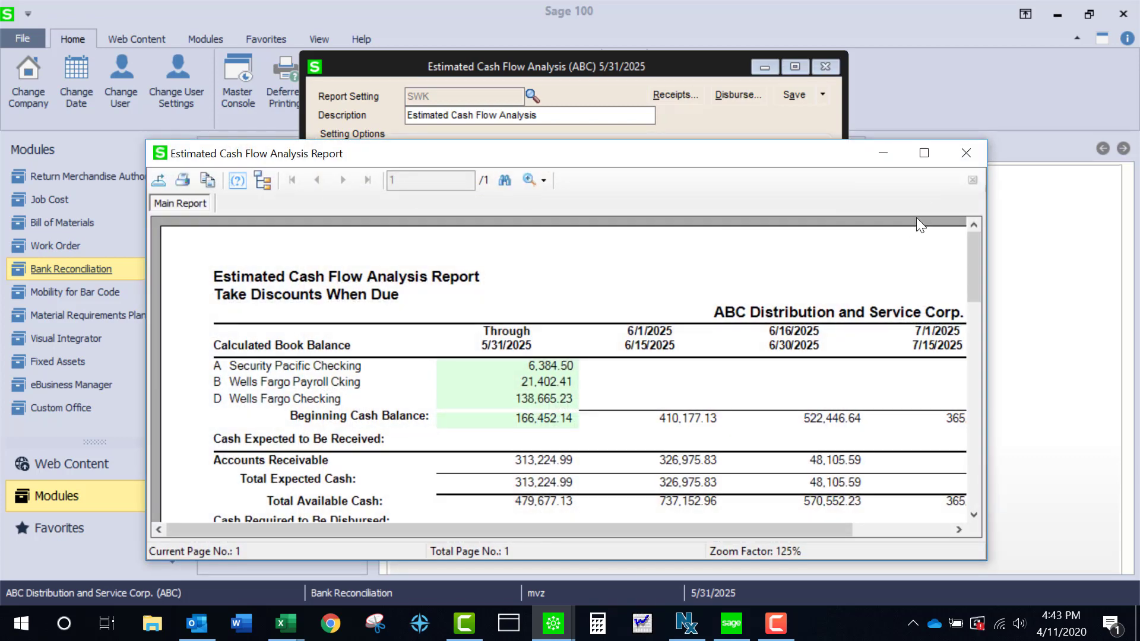
click(924, 153)
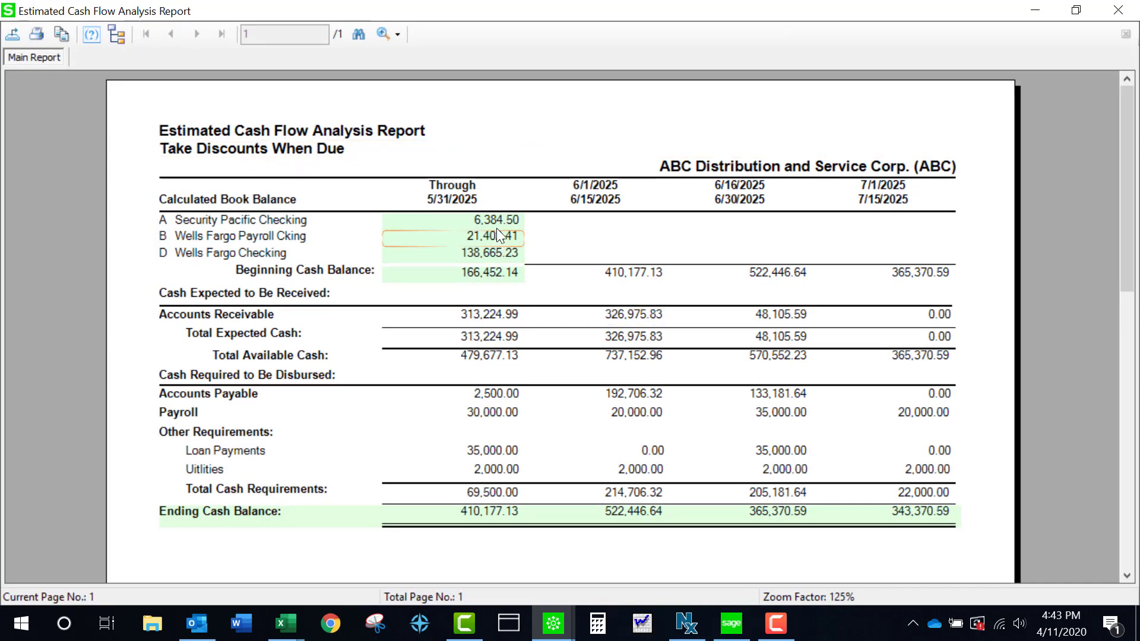
click(487, 273)
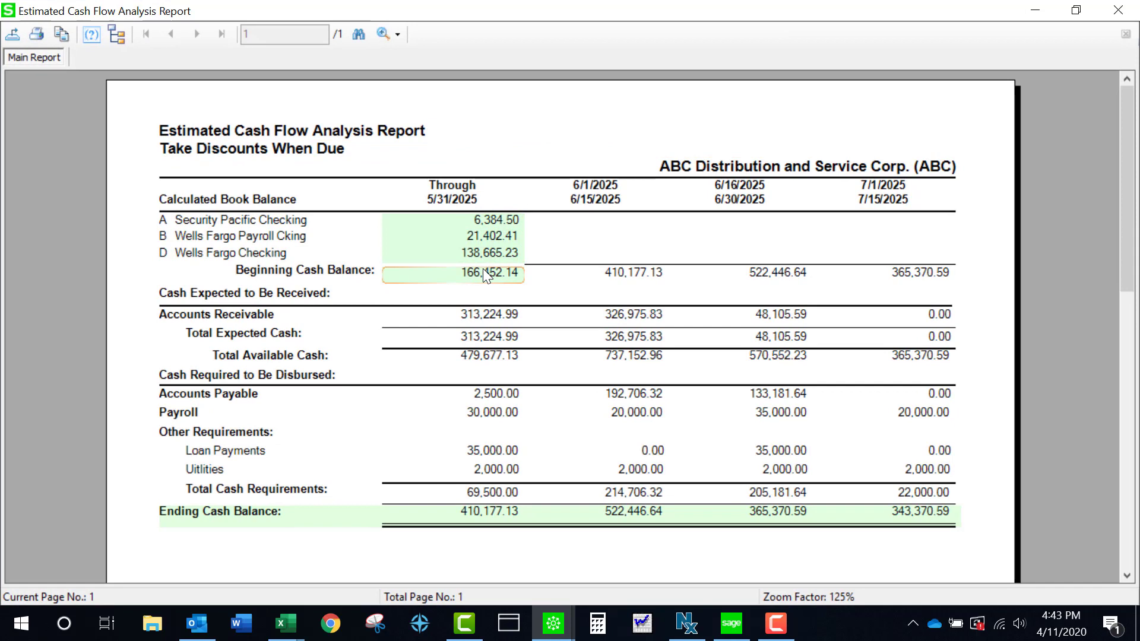
click(487, 314)
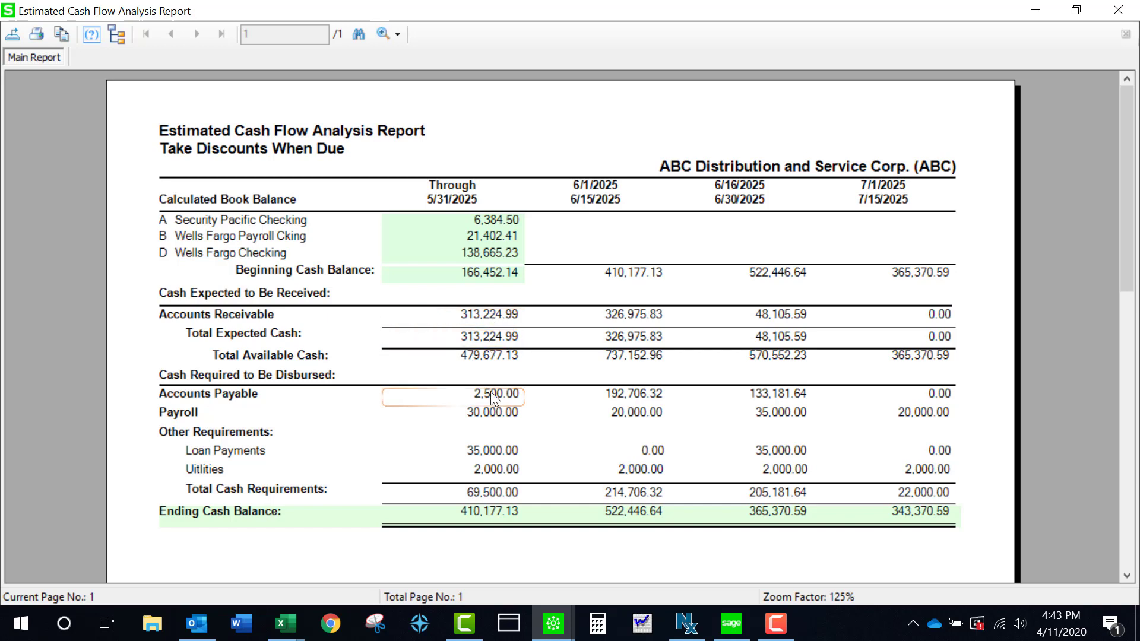
Inspect the Accounts Payable and Accounts Receivable amounts, then close the report preview
click(487, 470)
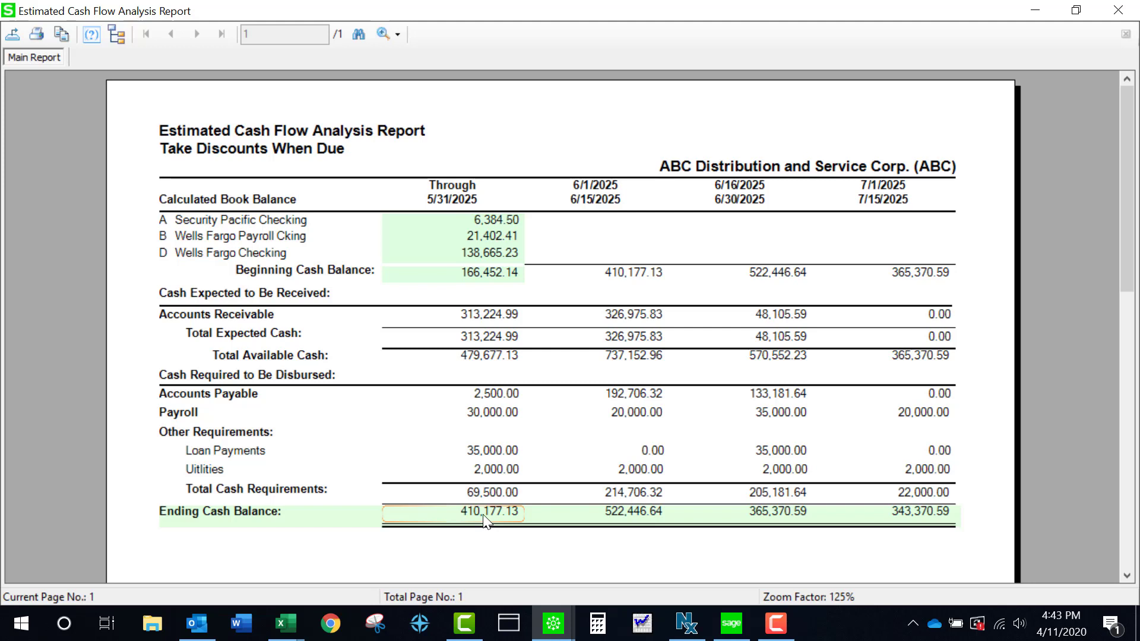
mouse_move(605, 323)
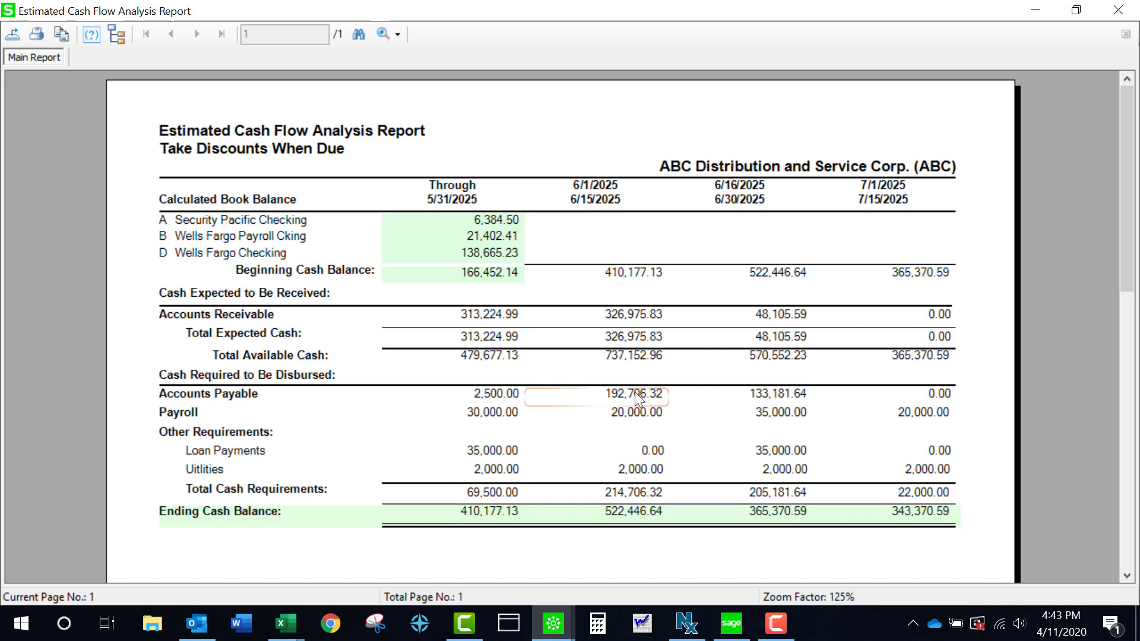
click(919, 516)
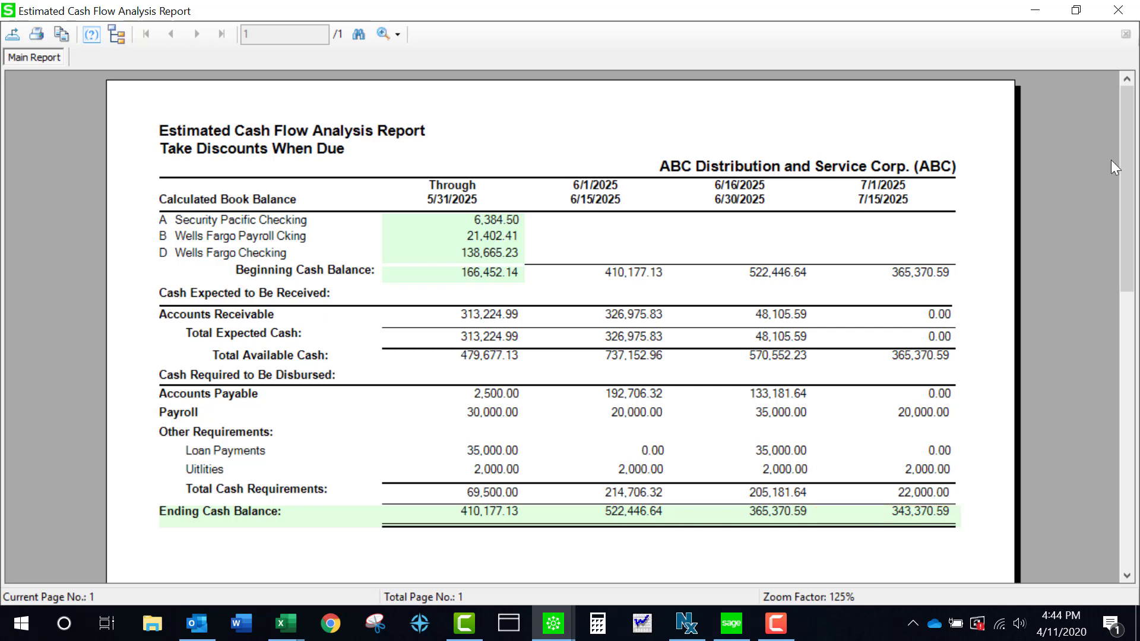
mouse_move(814, 160)
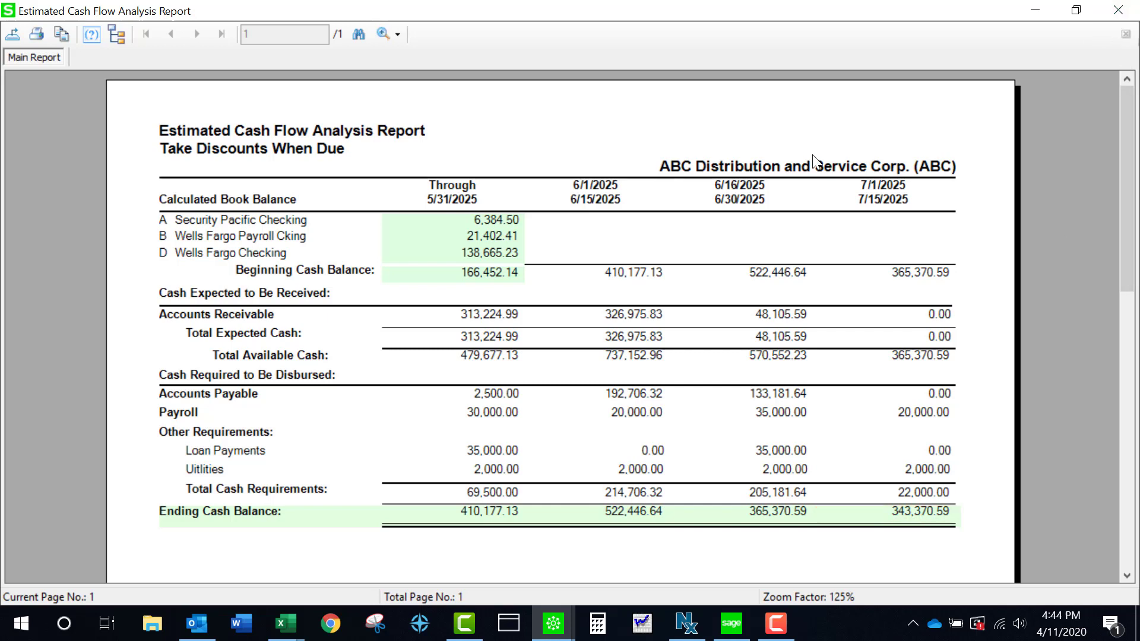
click(217, 315)
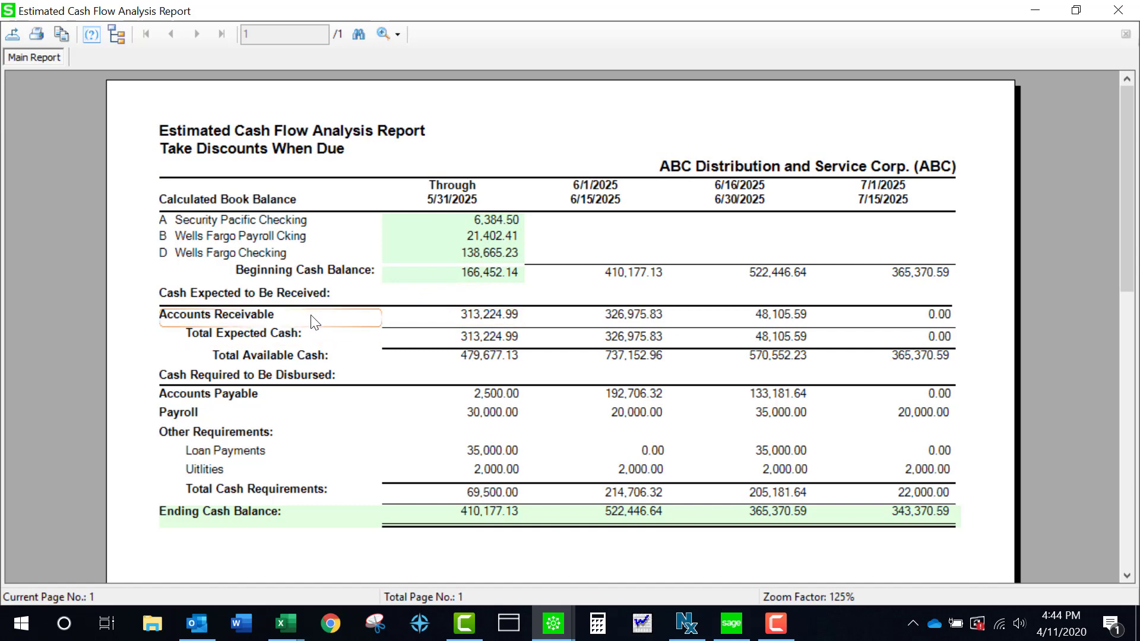
mouse_move(1097, 58)
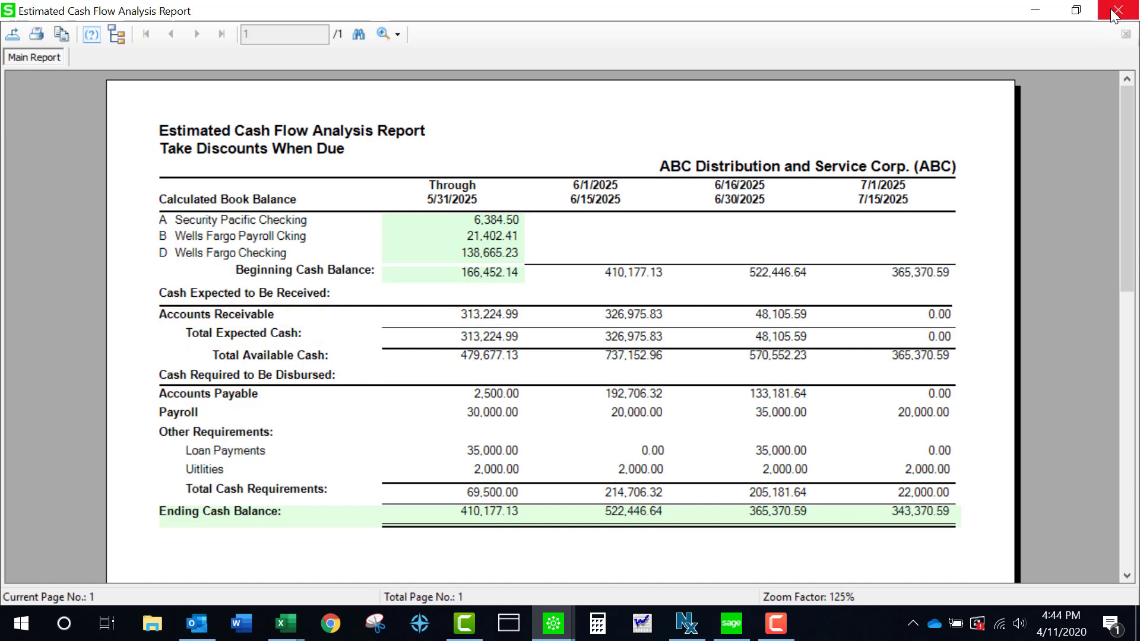
click(1125, 10)
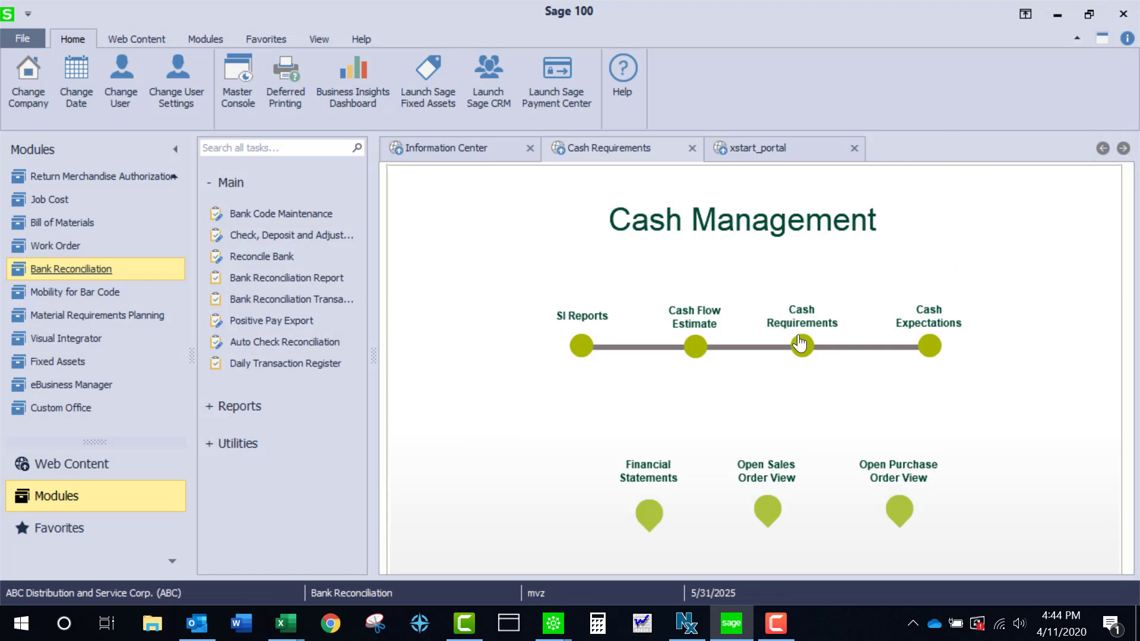
mouse_move(803, 350)
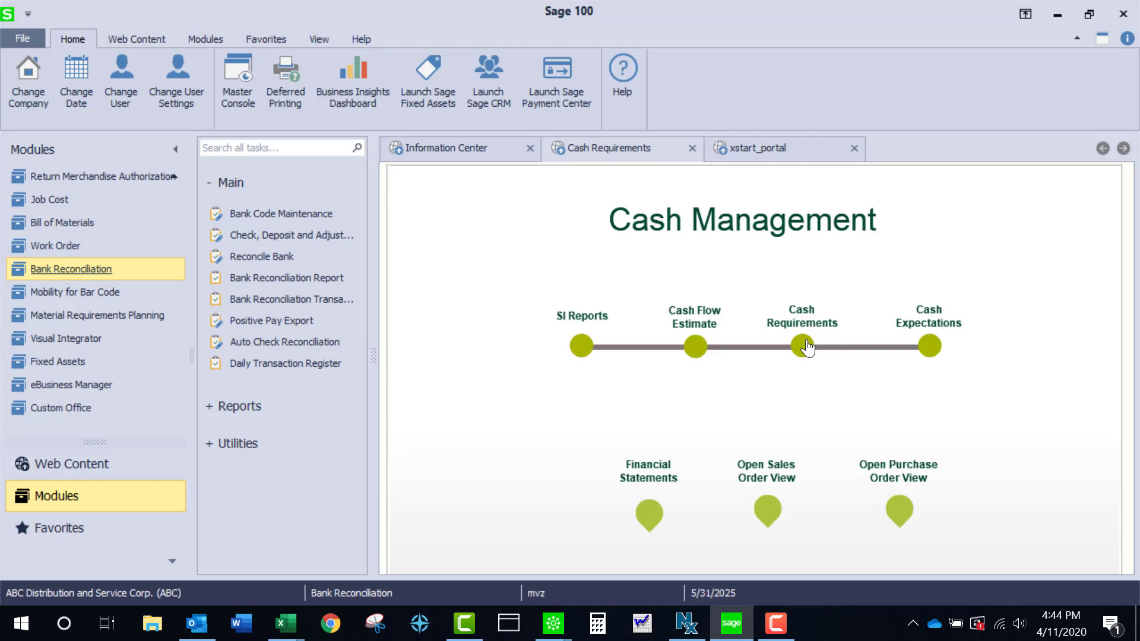
Preview the Cash Requirements Report with STANDARD settings for all invoices by due date, then close it
click(801, 346)
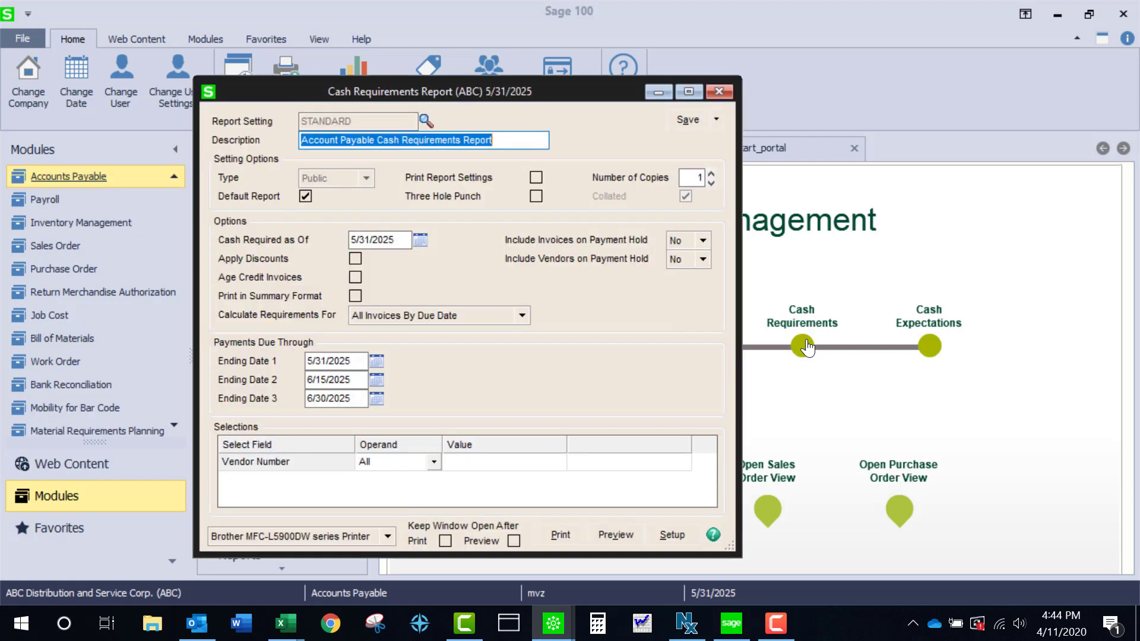
mouse_move(629, 404)
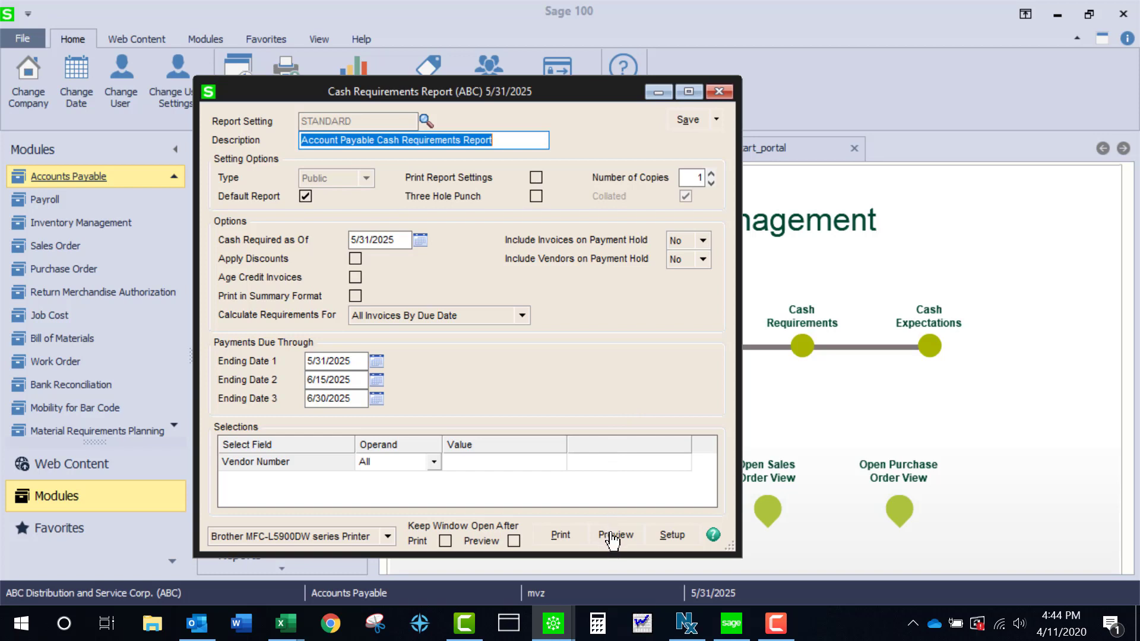
mouse_move(349, 306)
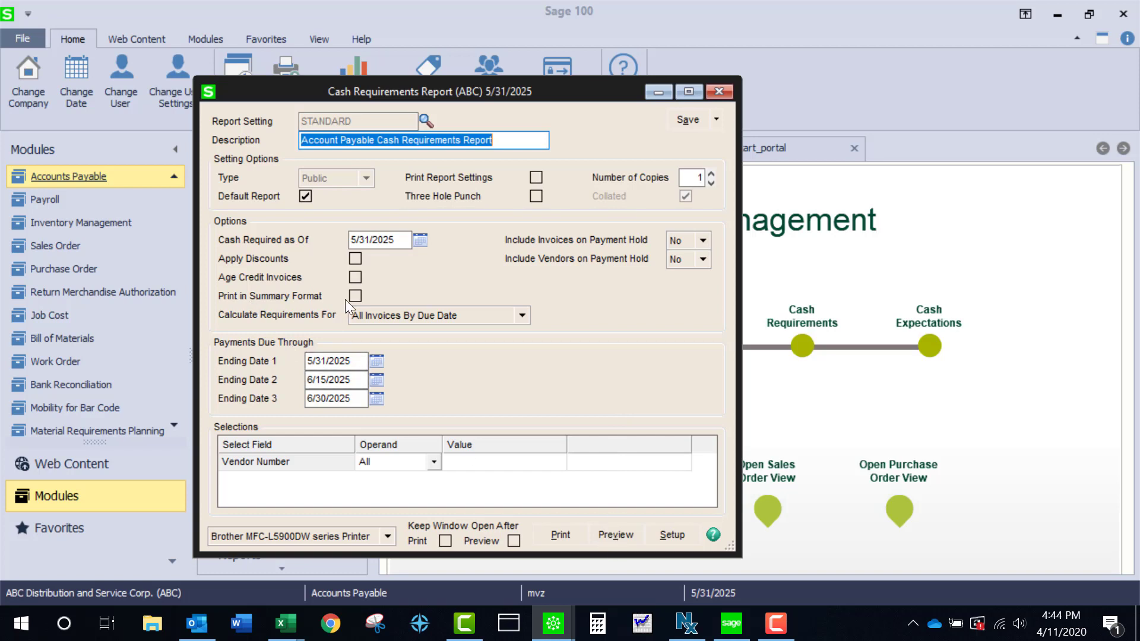
mouse_move(569, 328)
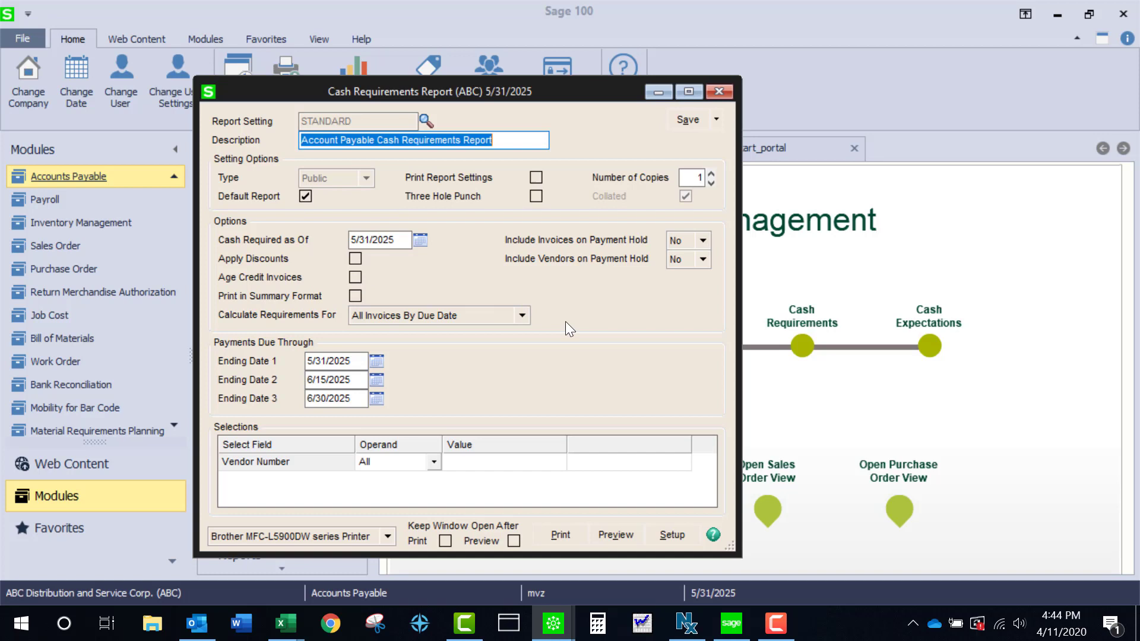
mouse_move(614, 539)
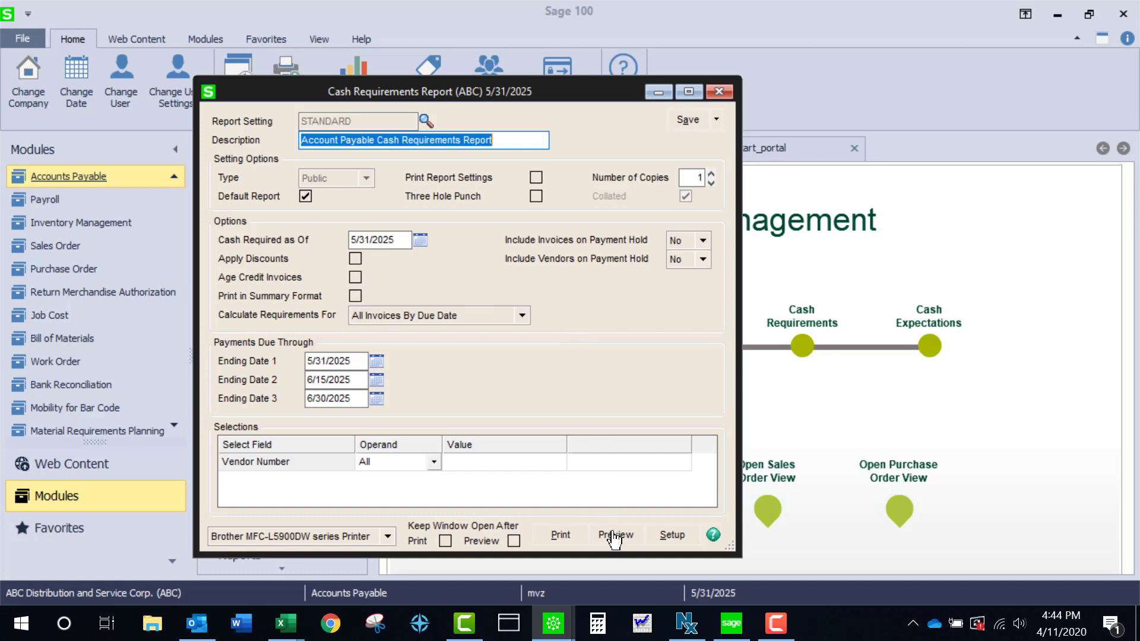
click(615, 535)
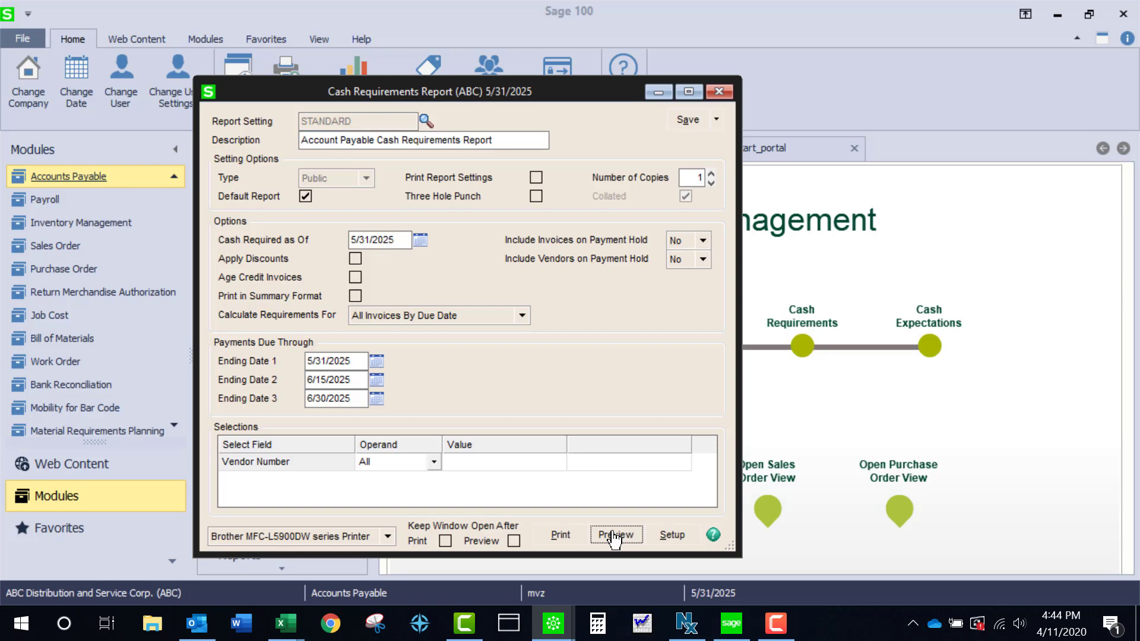
click(615, 535)
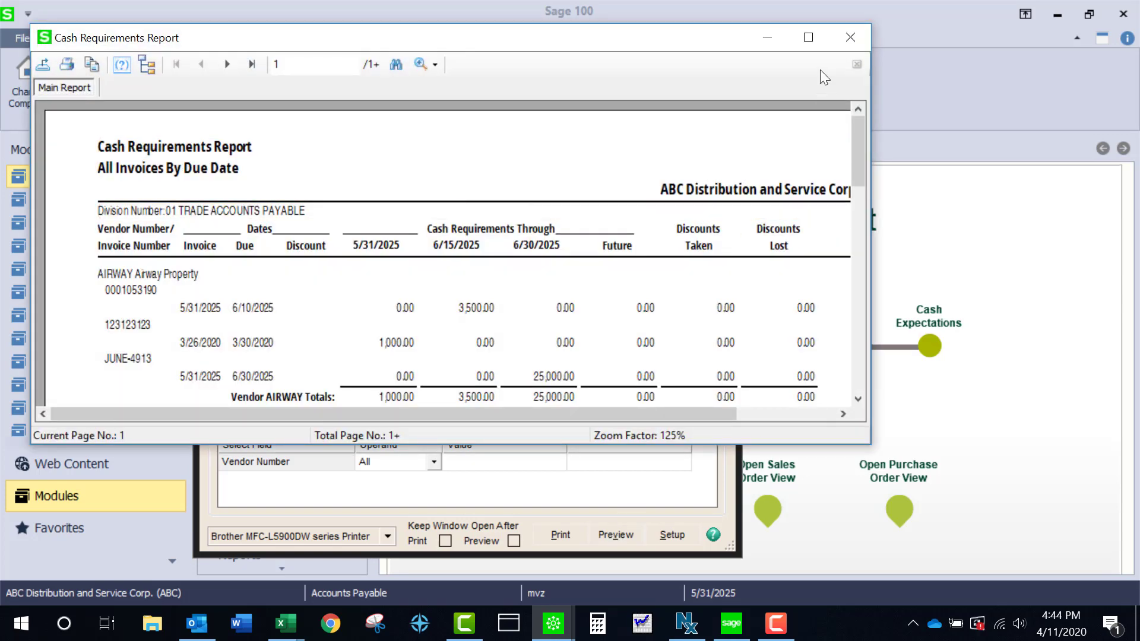
click(807, 37)
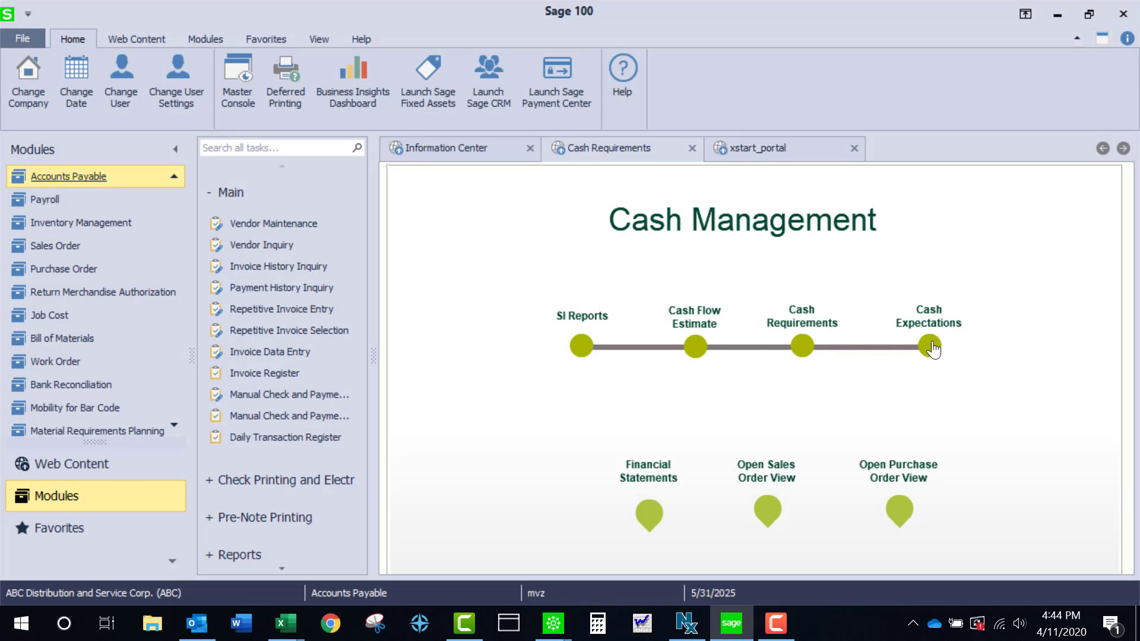
Open the Accounts Receivable Cash Expectation Report settings with four due dates through 7/15/2025
click(933, 347)
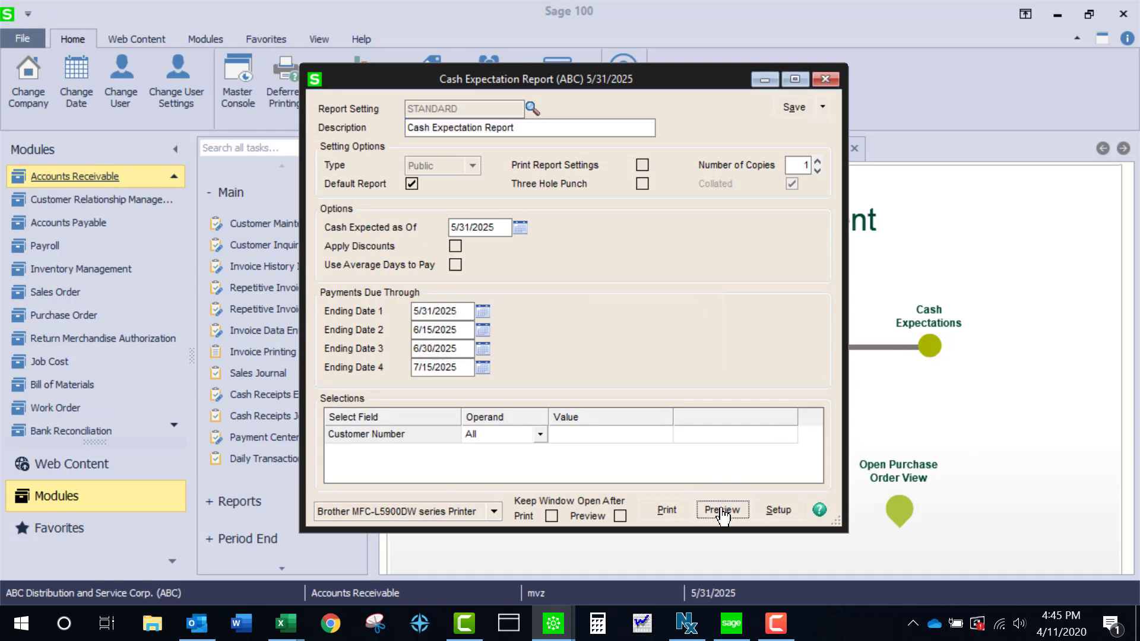
click(721, 510)
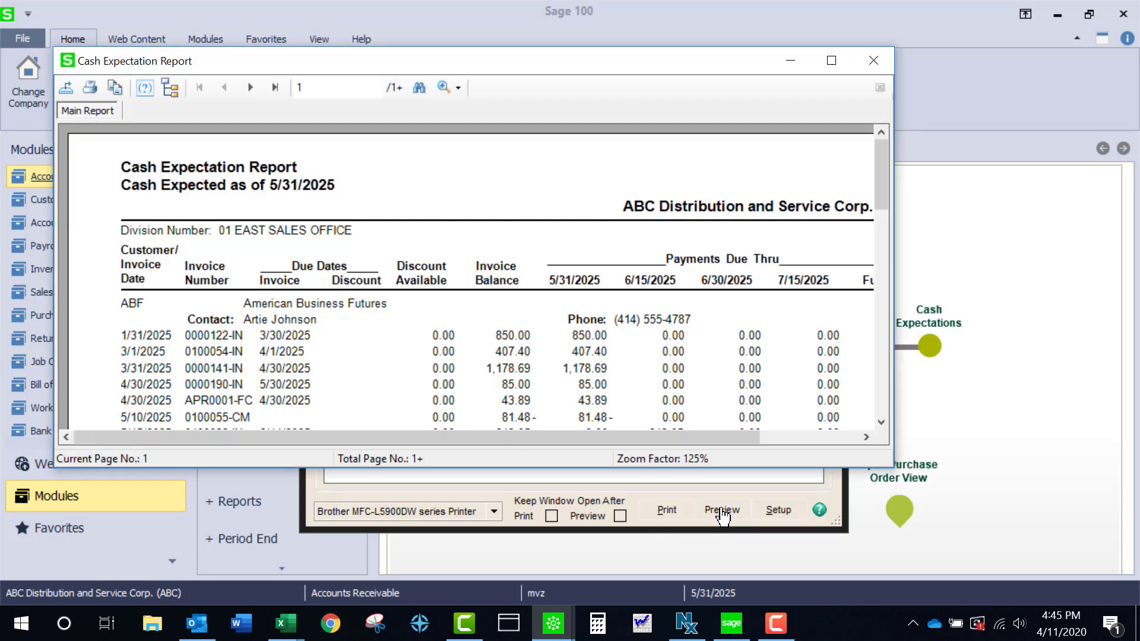
mouse_move(832, 60)
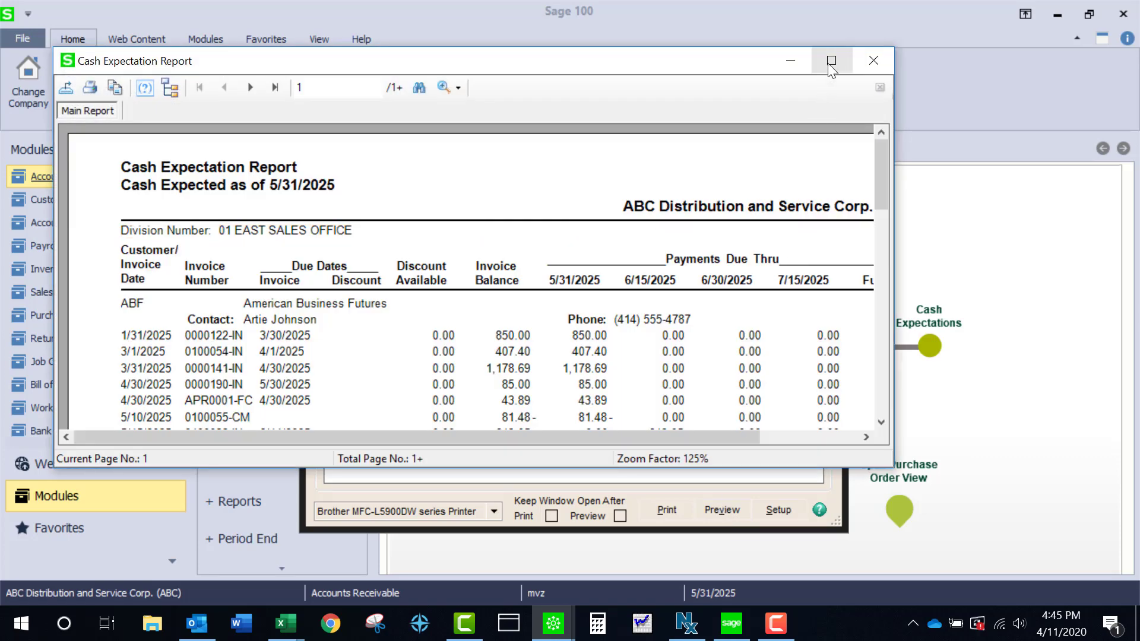
click(832, 61)
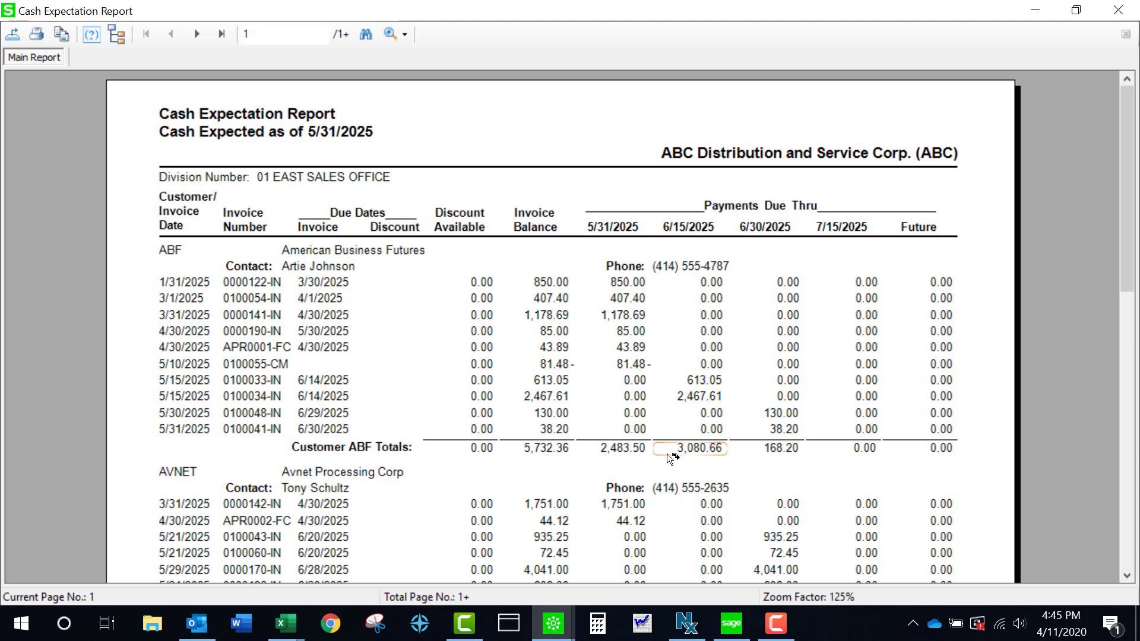
click(1126, 10)
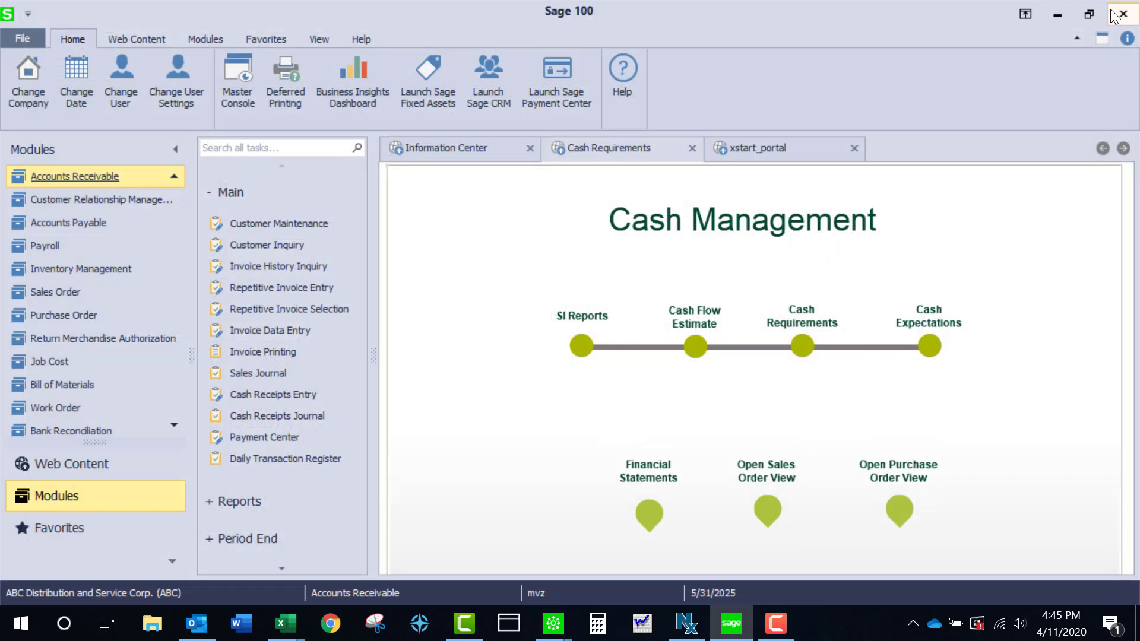
mouse_move(1040, 201)
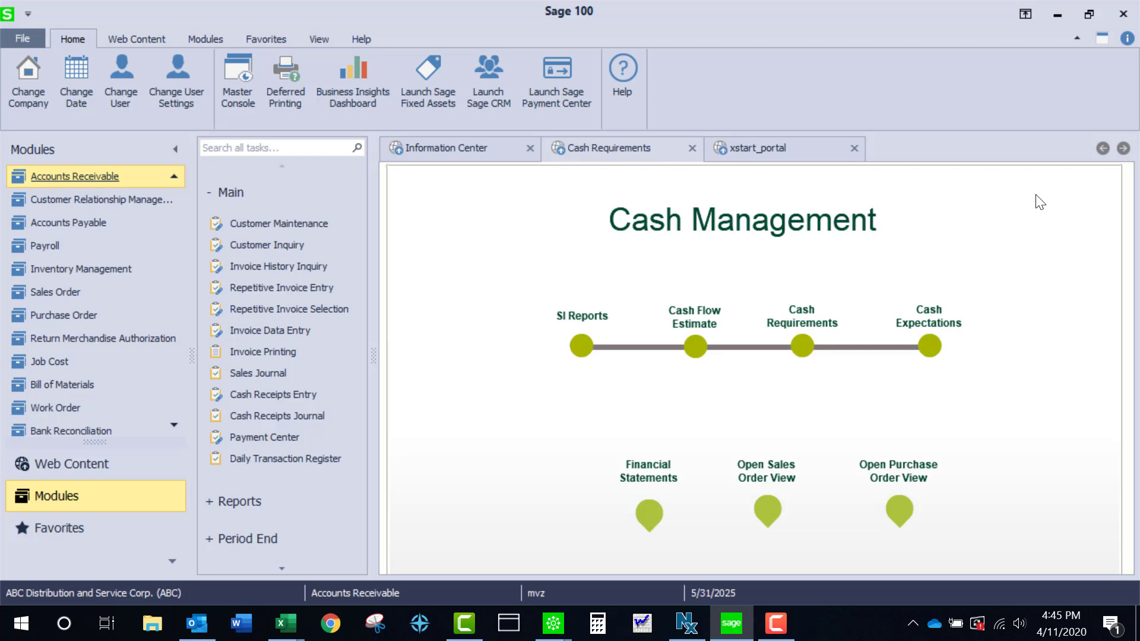
mouse_move(1056, 282)
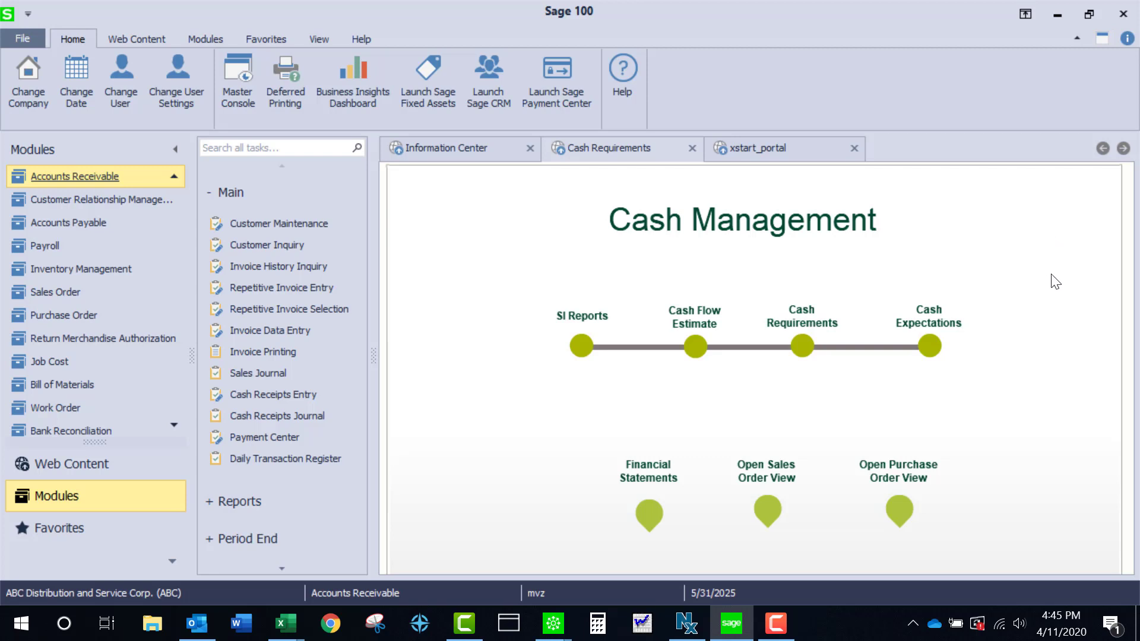
mouse_move(983, 427)
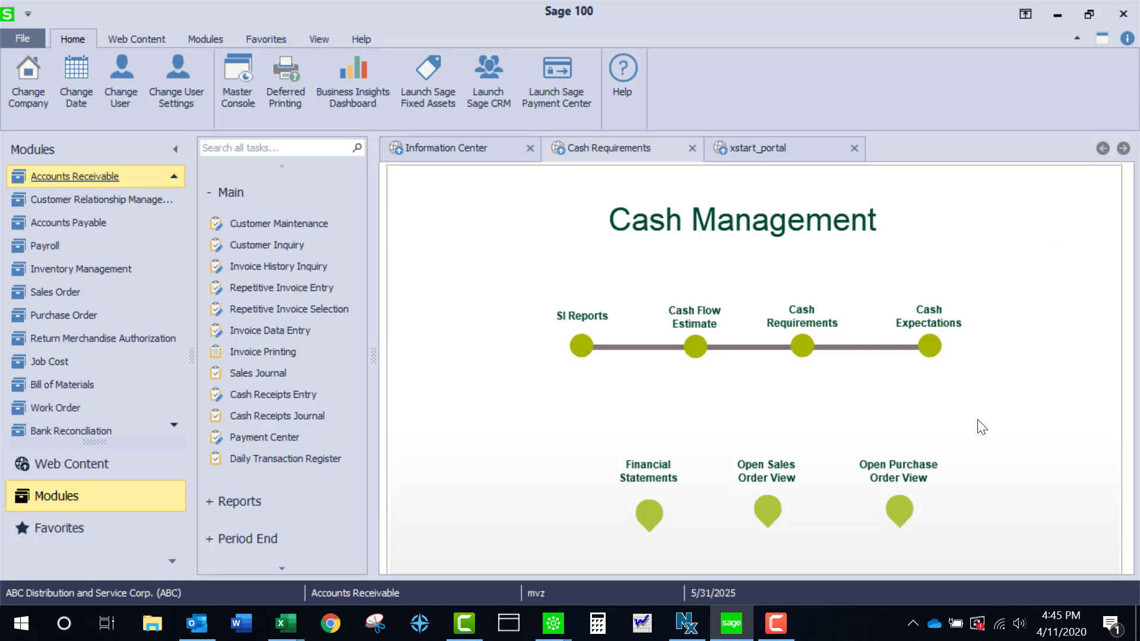
mouse_move(899, 511)
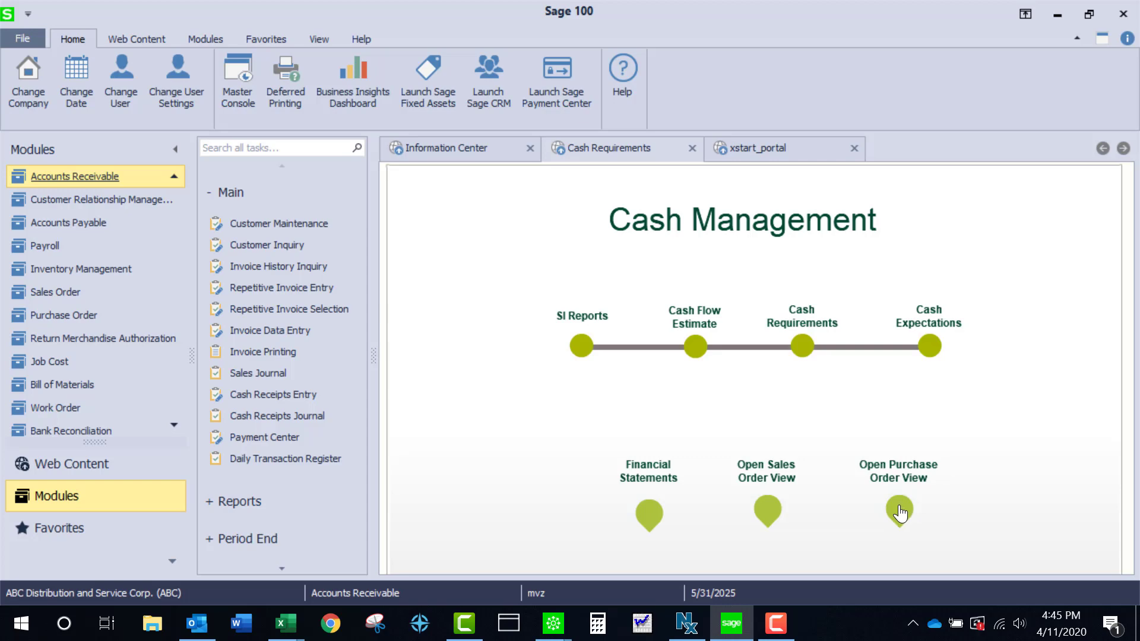
Launch the Open Purchase Order View to switch into the Purchase Order module
click(64, 314)
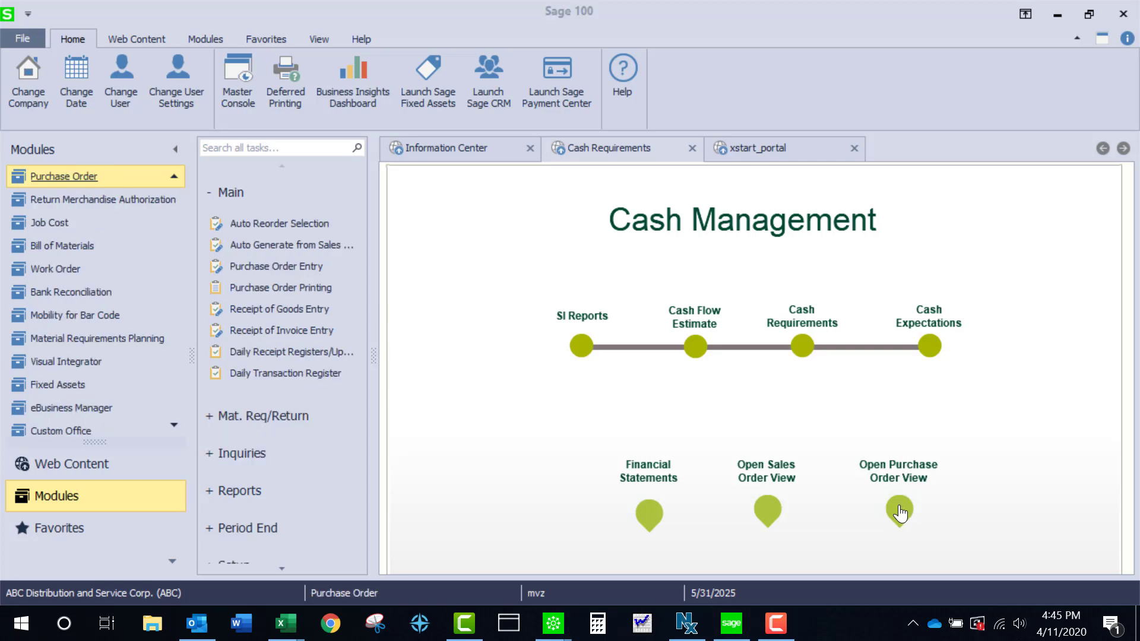
click(899, 515)
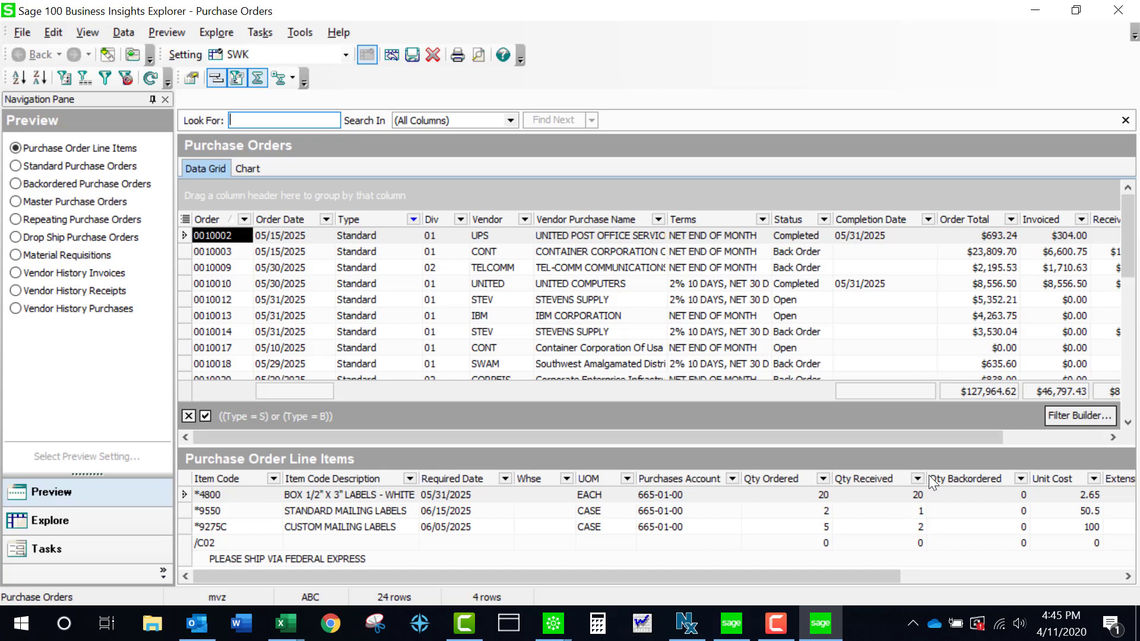
mouse_move(931, 378)
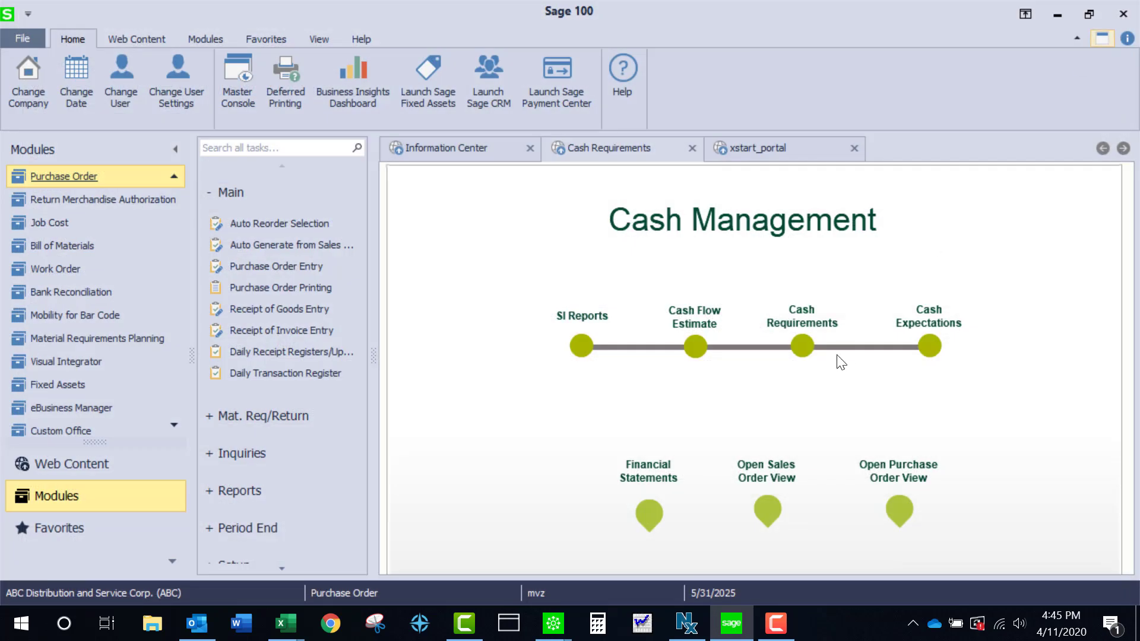
mouse_move(767, 516)
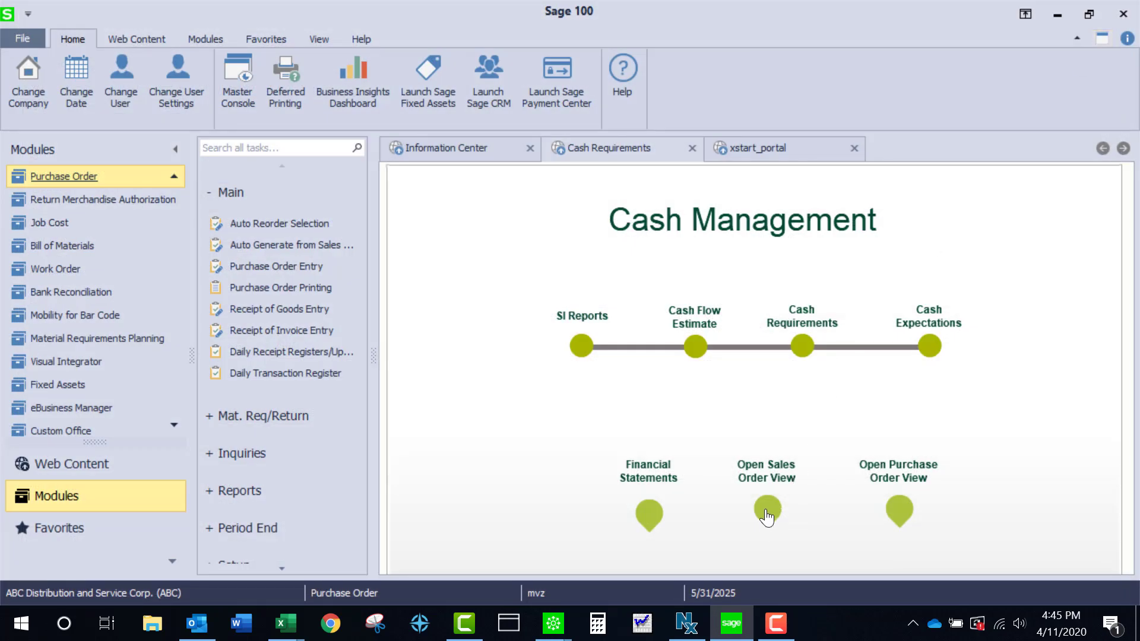
click(766, 515)
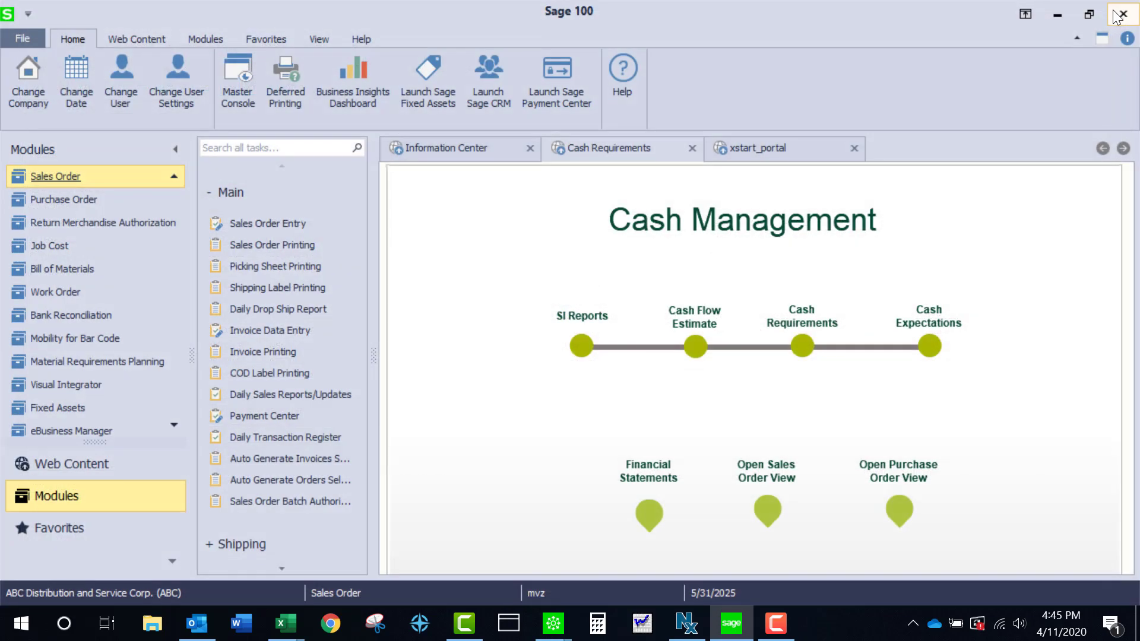
mouse_move(657, 515)
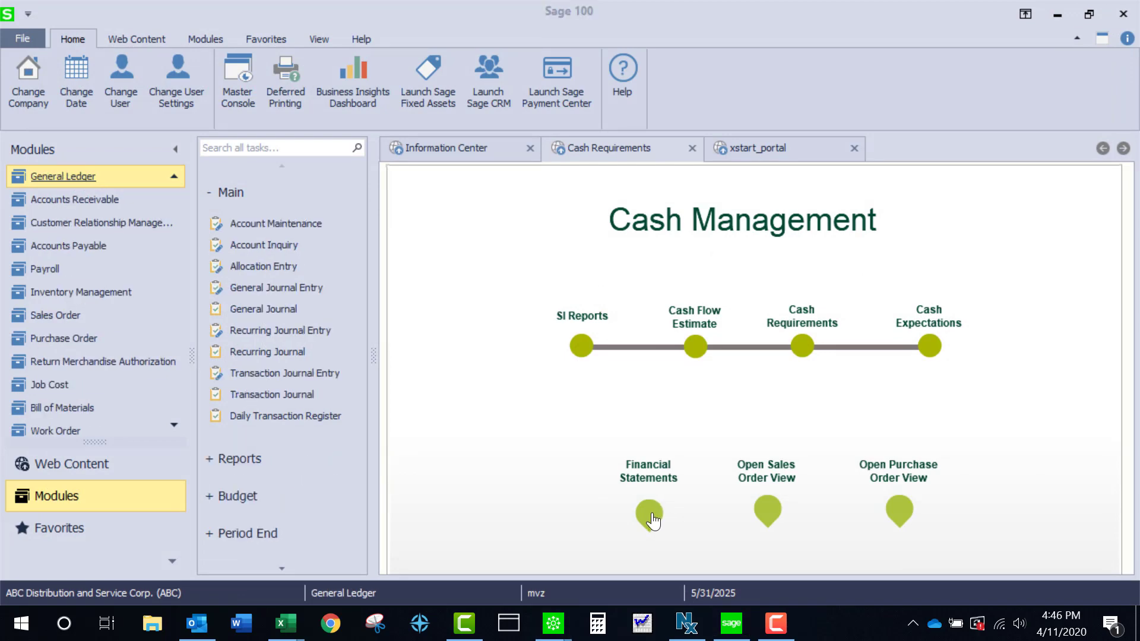
click(648, 513)
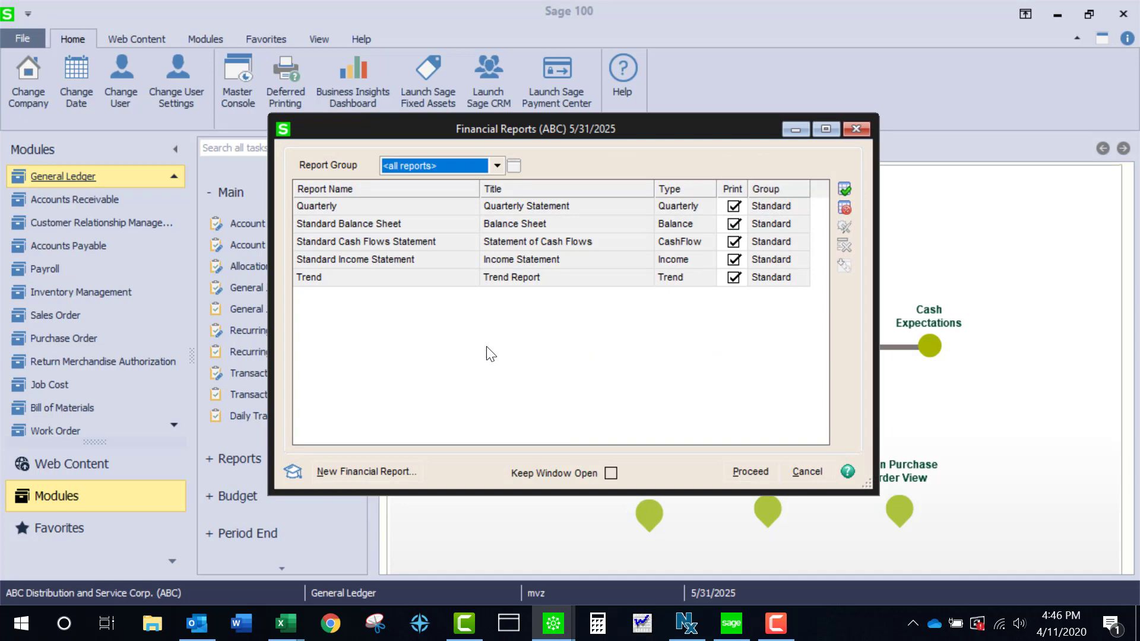
mouse_move(683, 240)
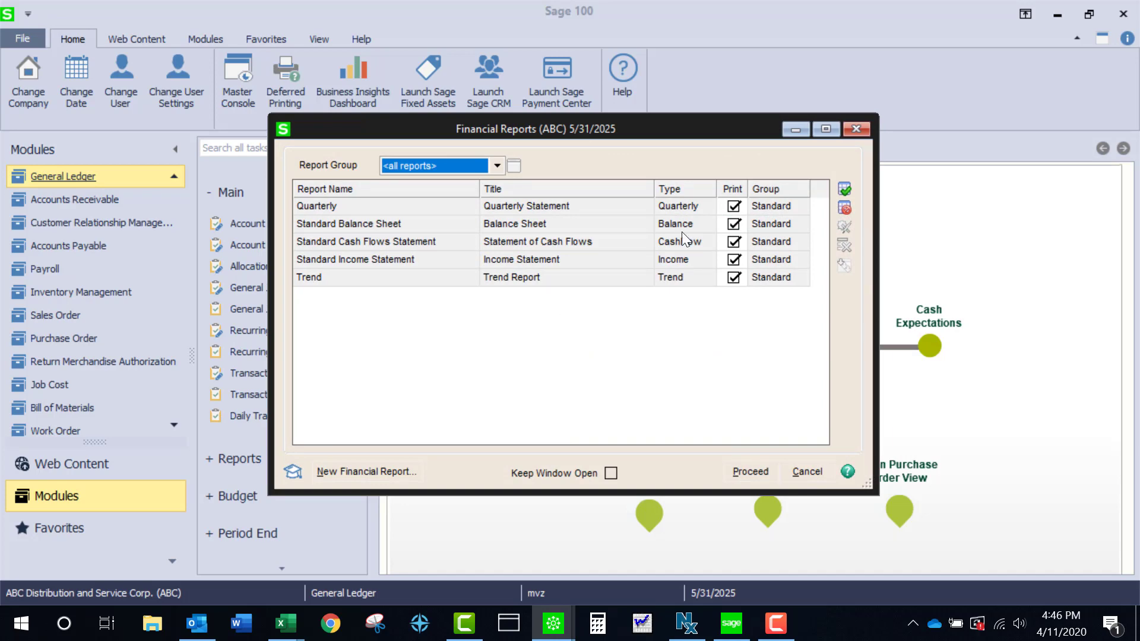
click(857, 129)
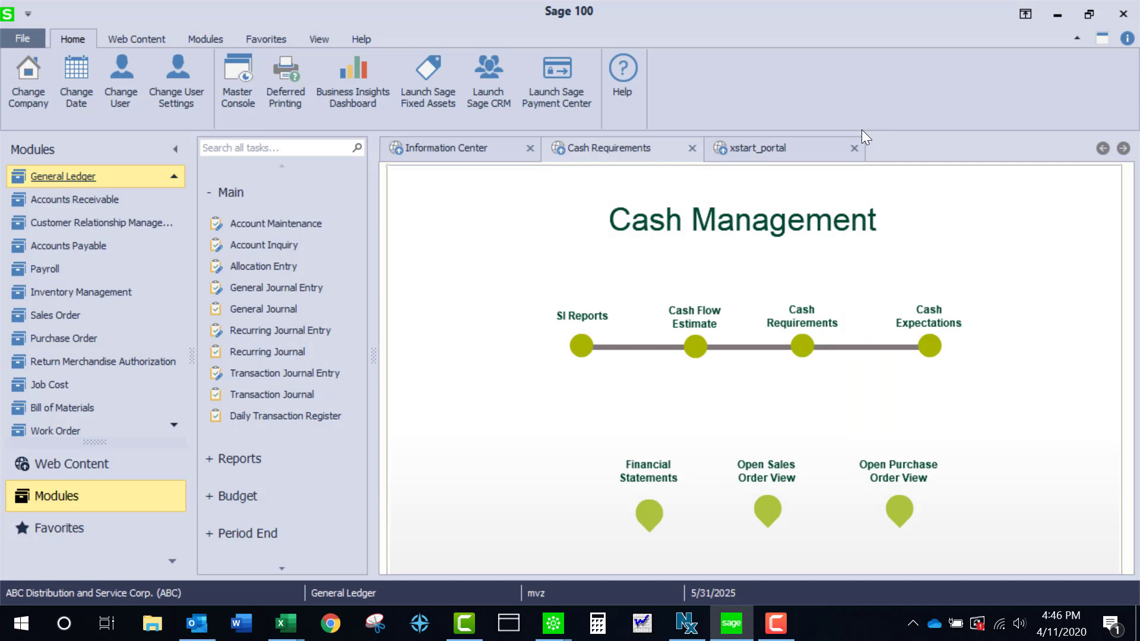